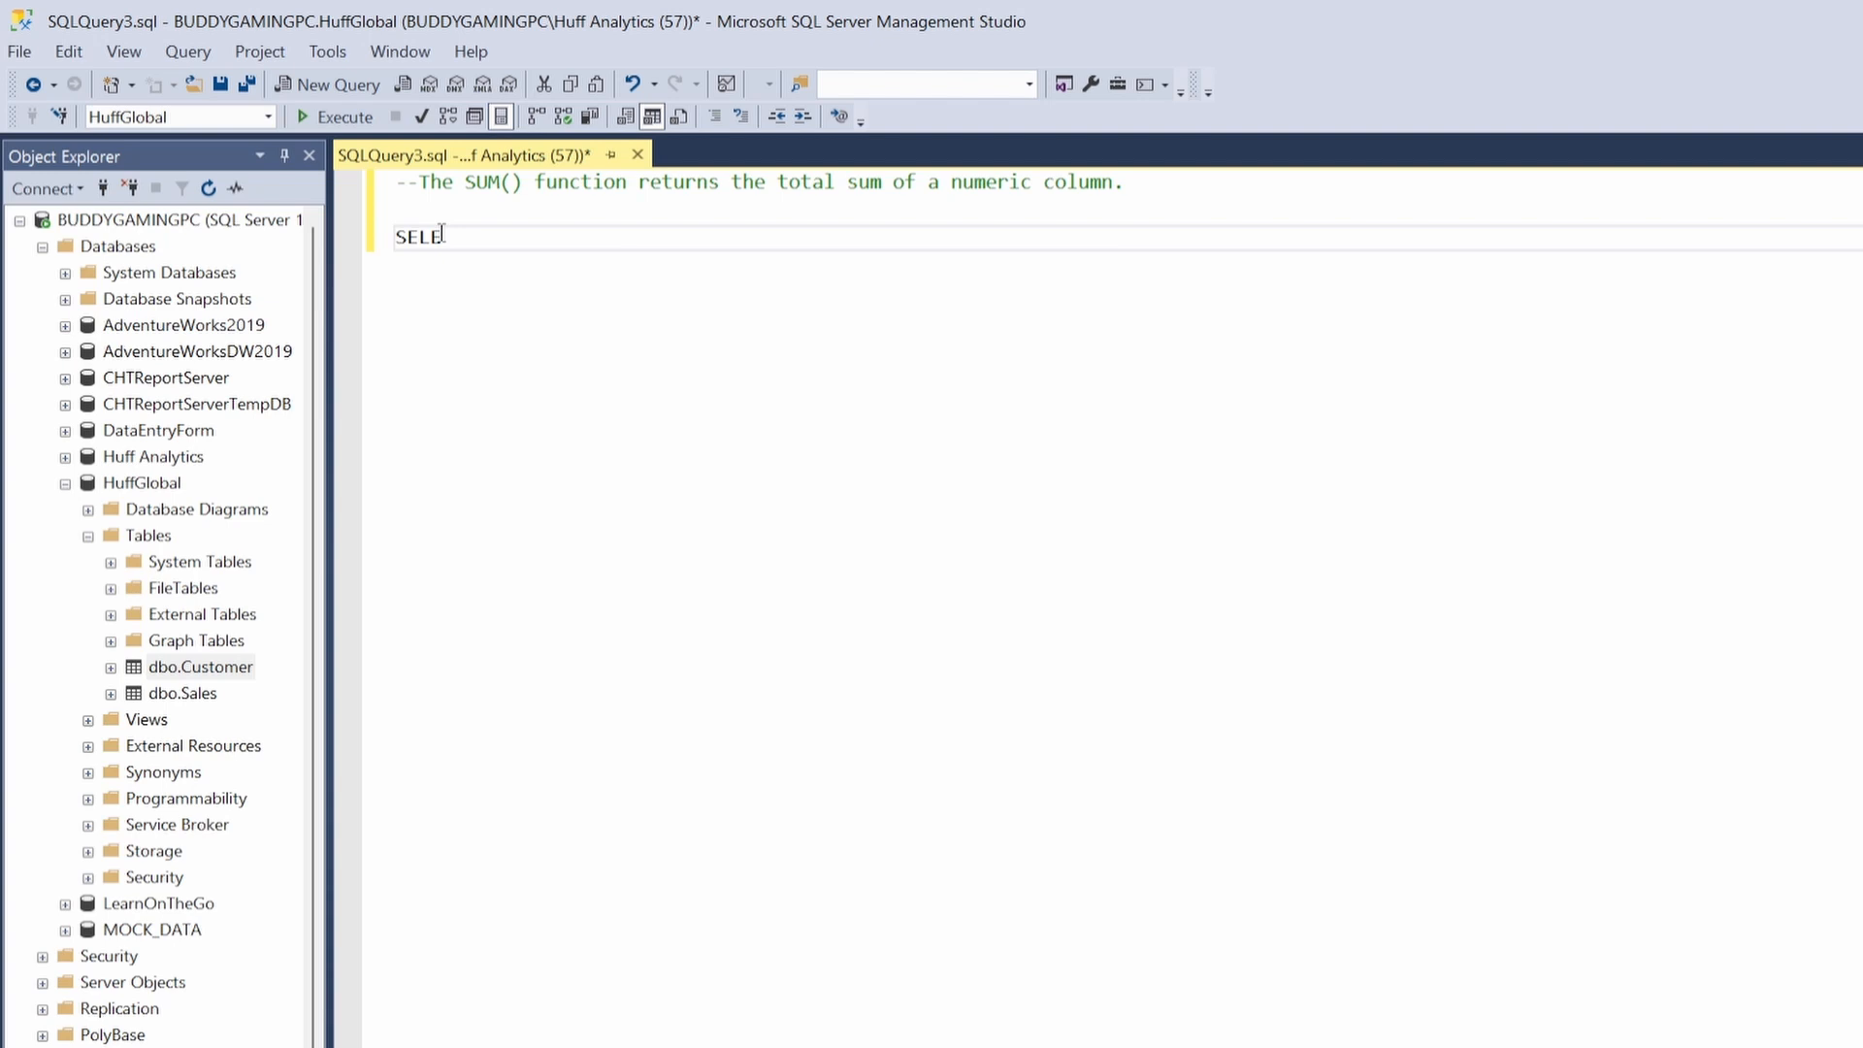
# - Run SELECT * FROM Sales; to return all ten Sales rows
pyautogui.write('CT *')
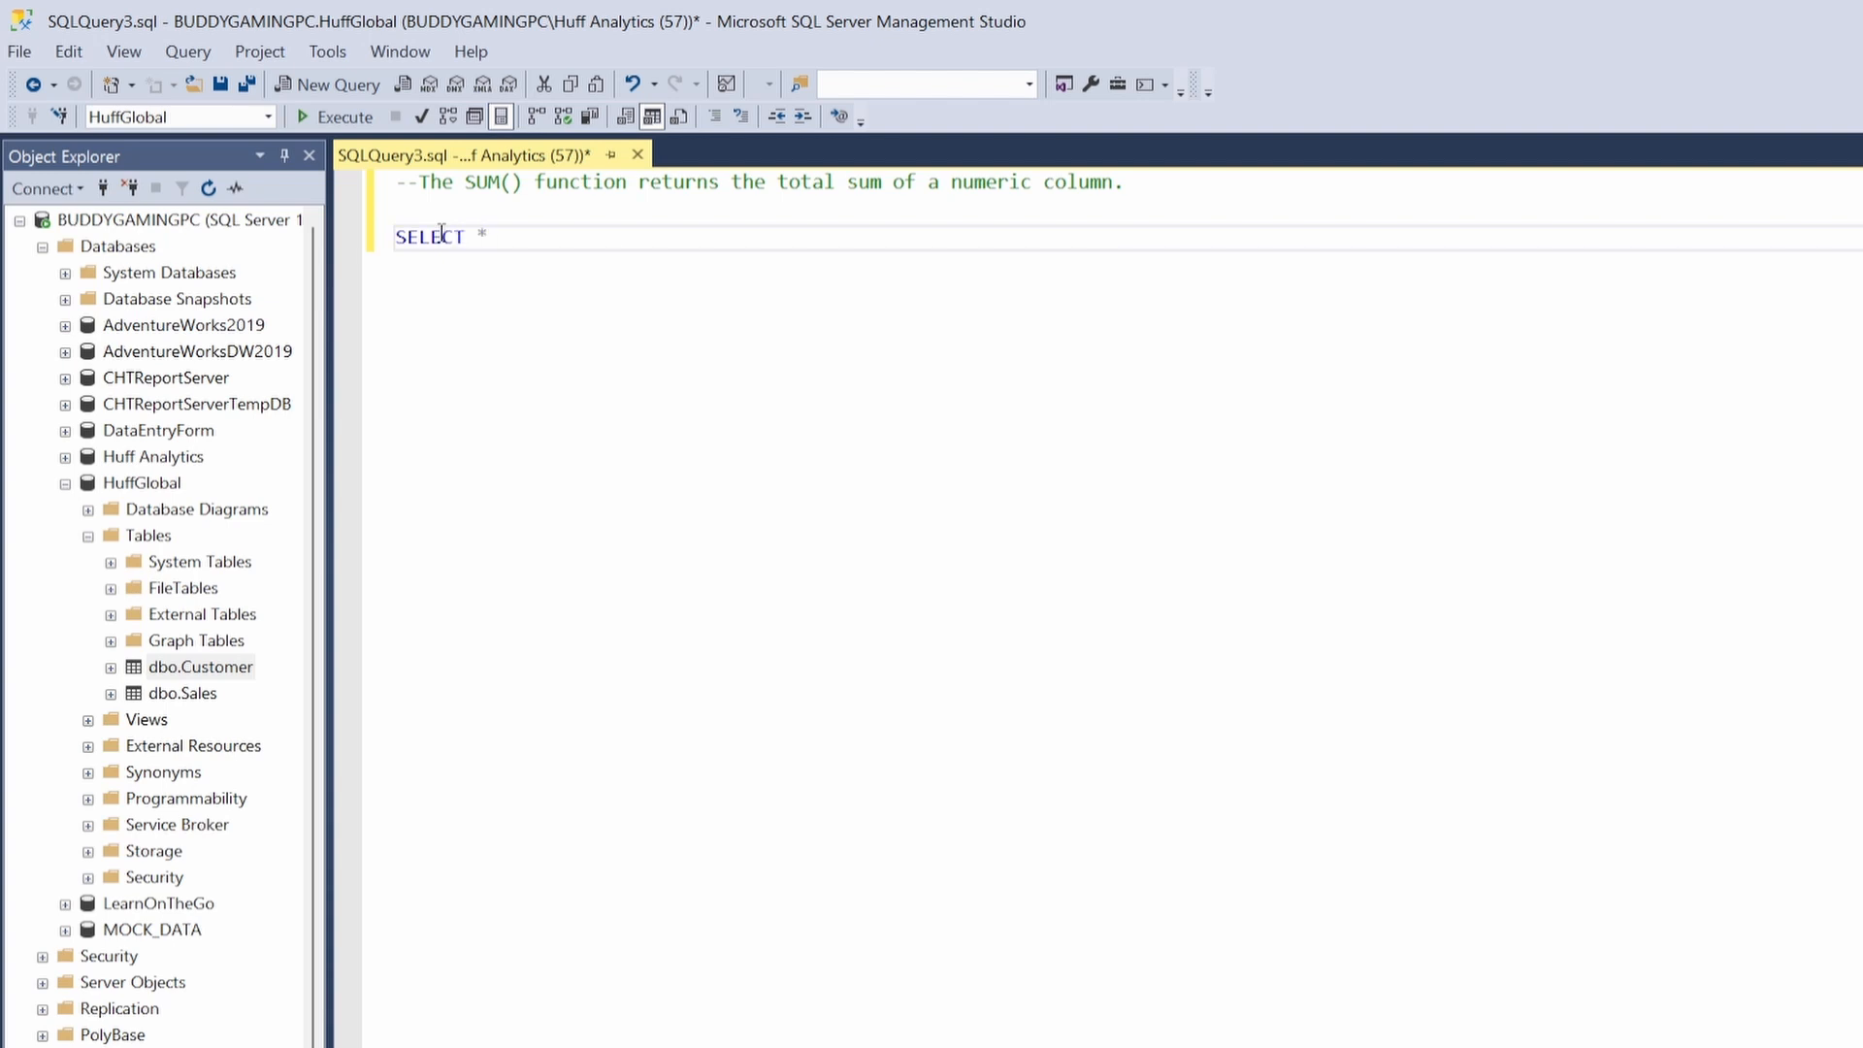
pyautogui.write('FROM Sales;')
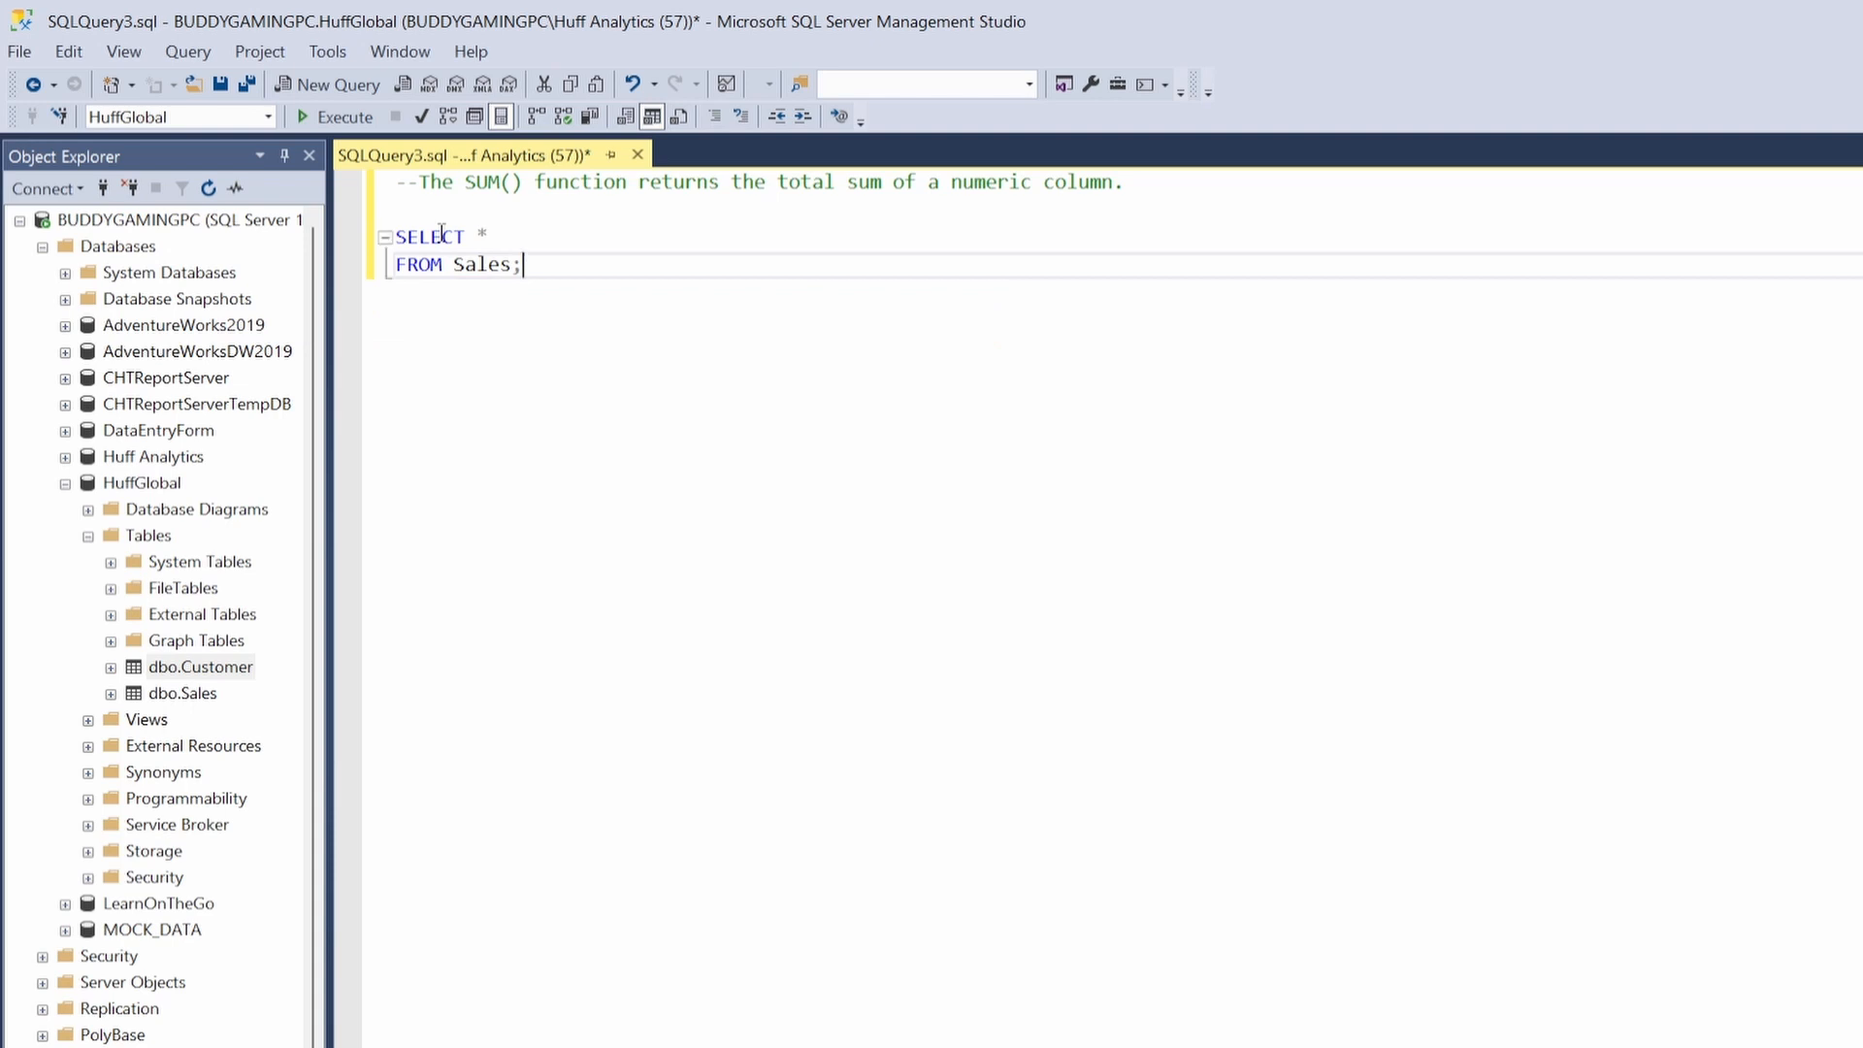
pyautogui.click(344, 117)
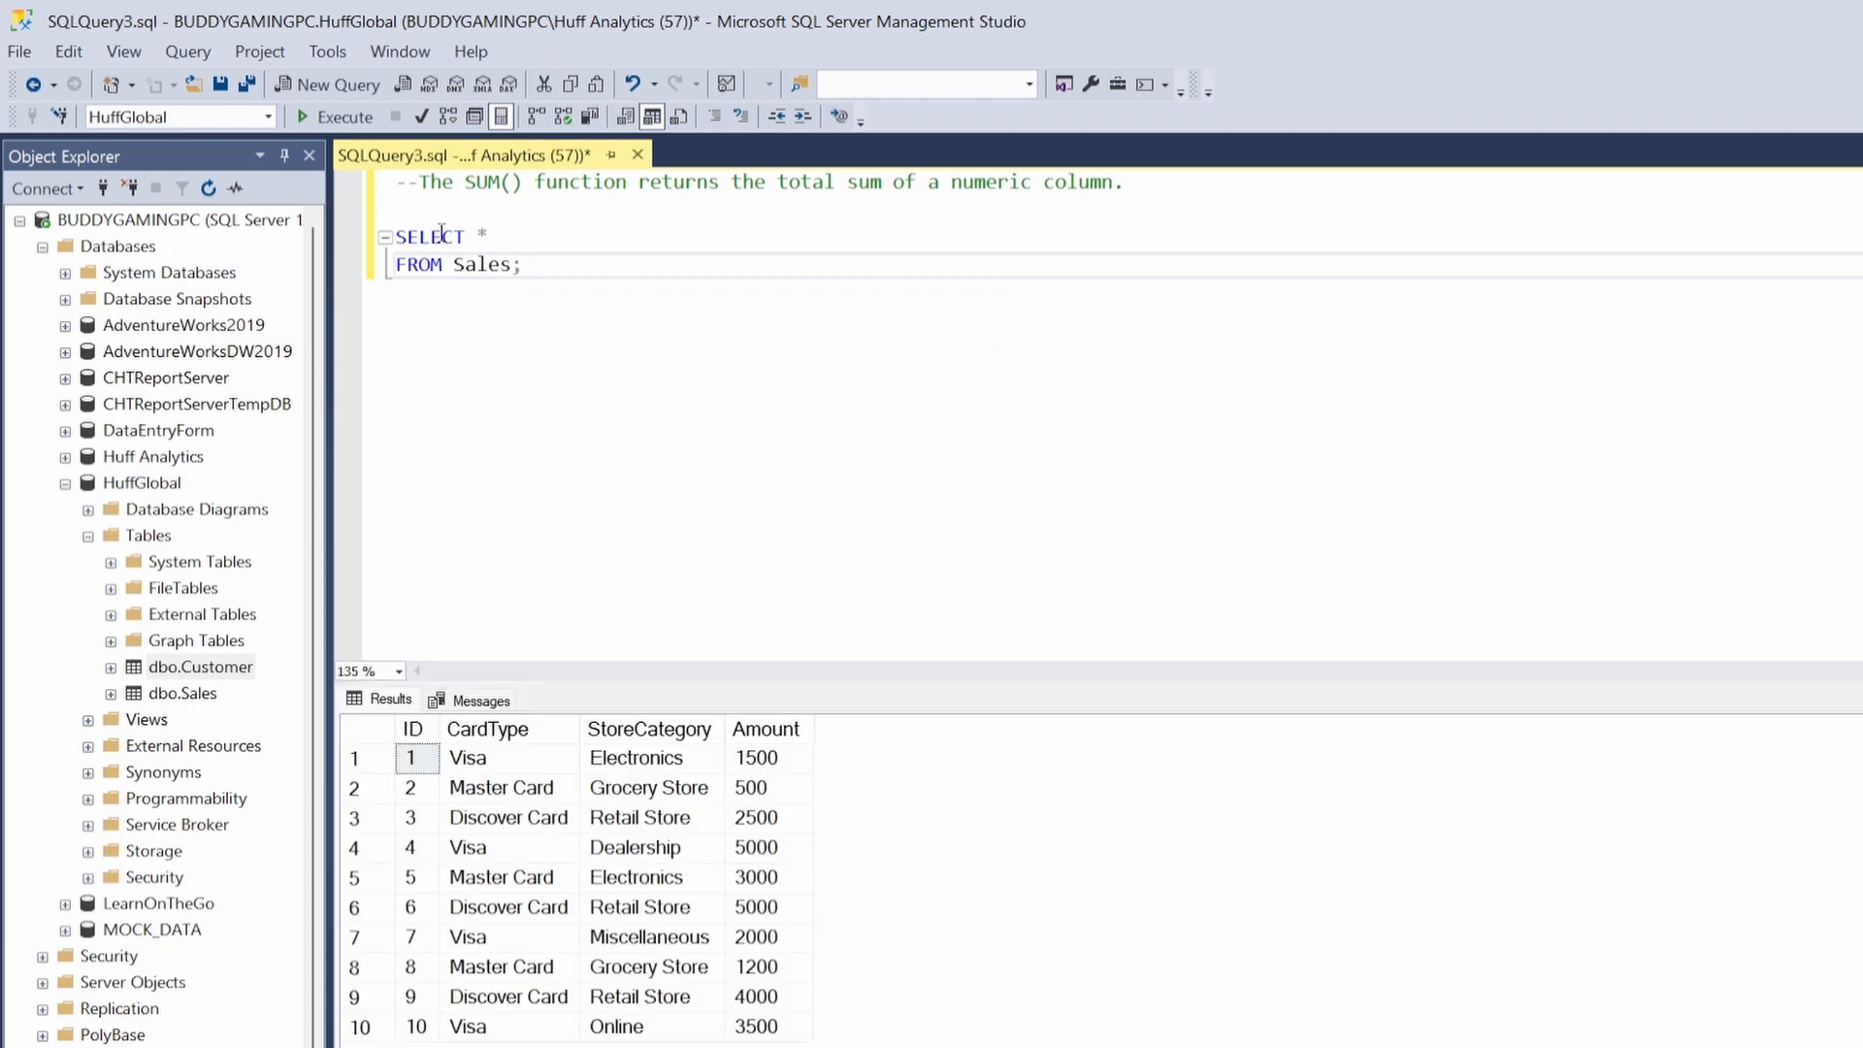
pyautogui.moveTo(773, 773)
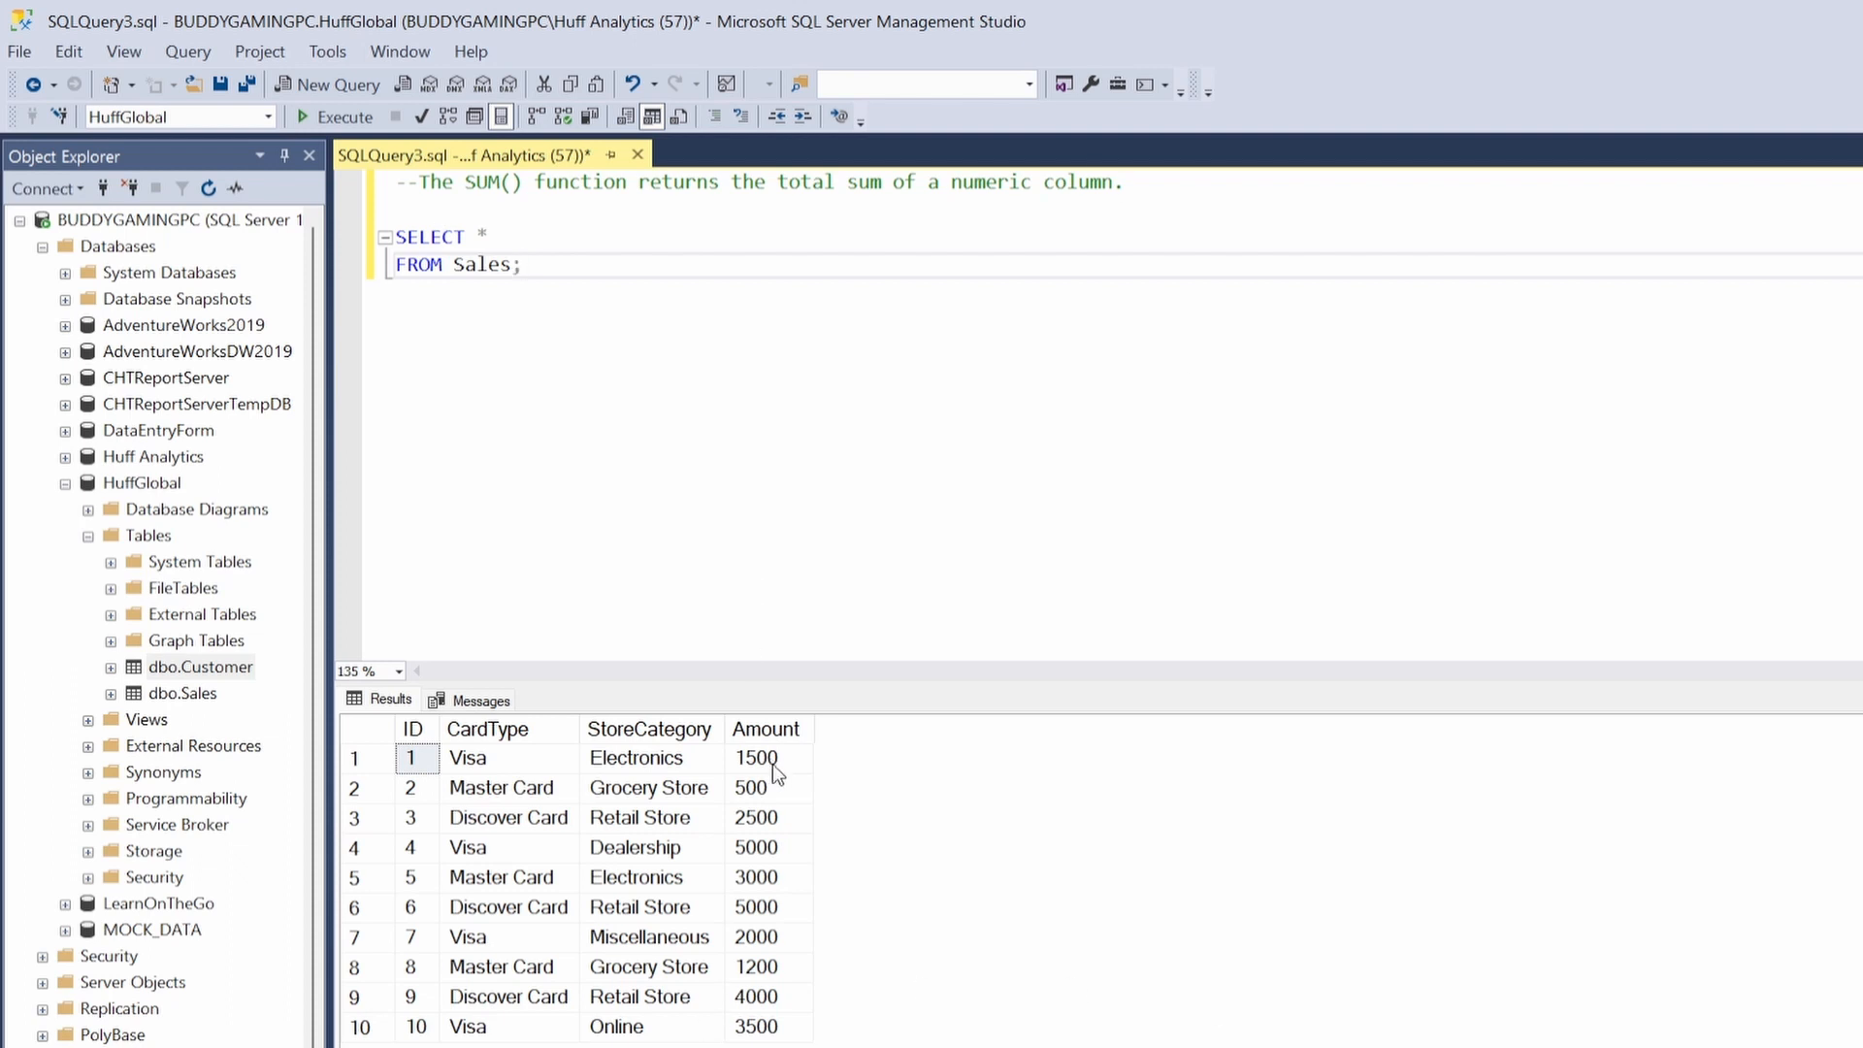
pyautogui.moveTo(740, 732)
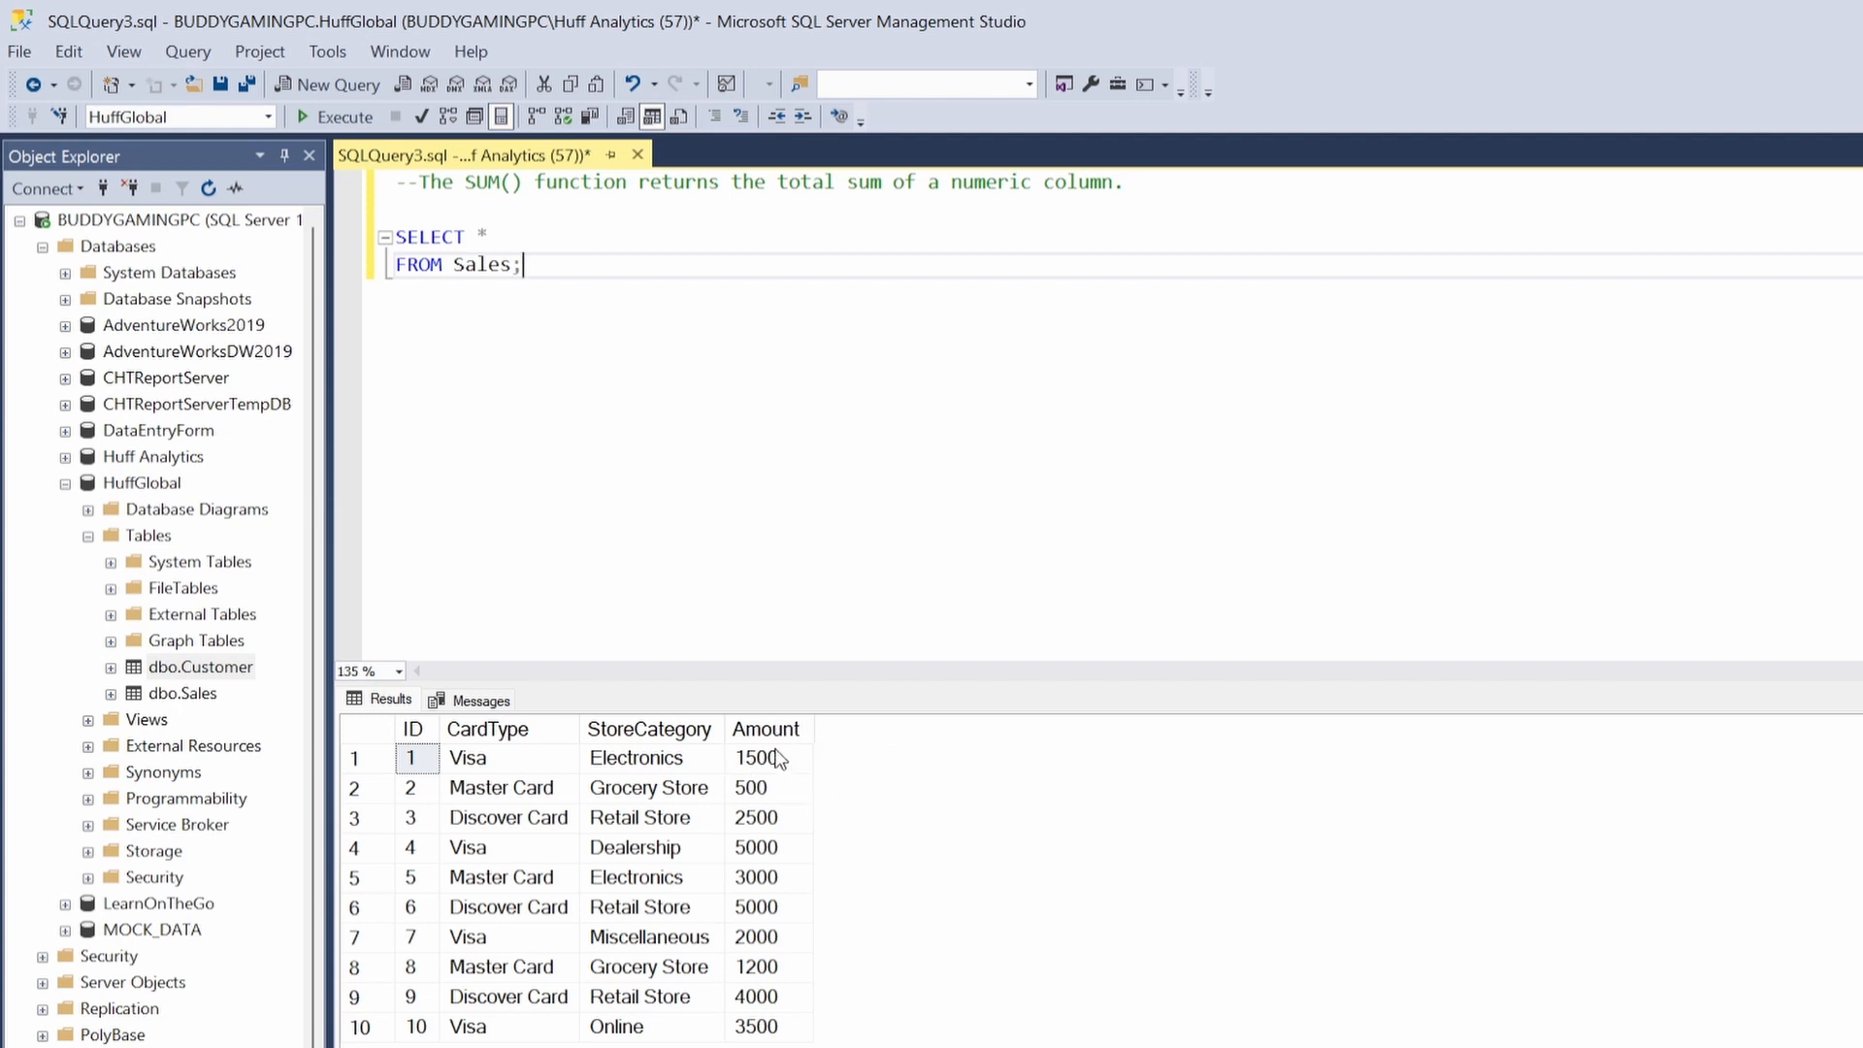
pyautogui.moveTo(774, 767)
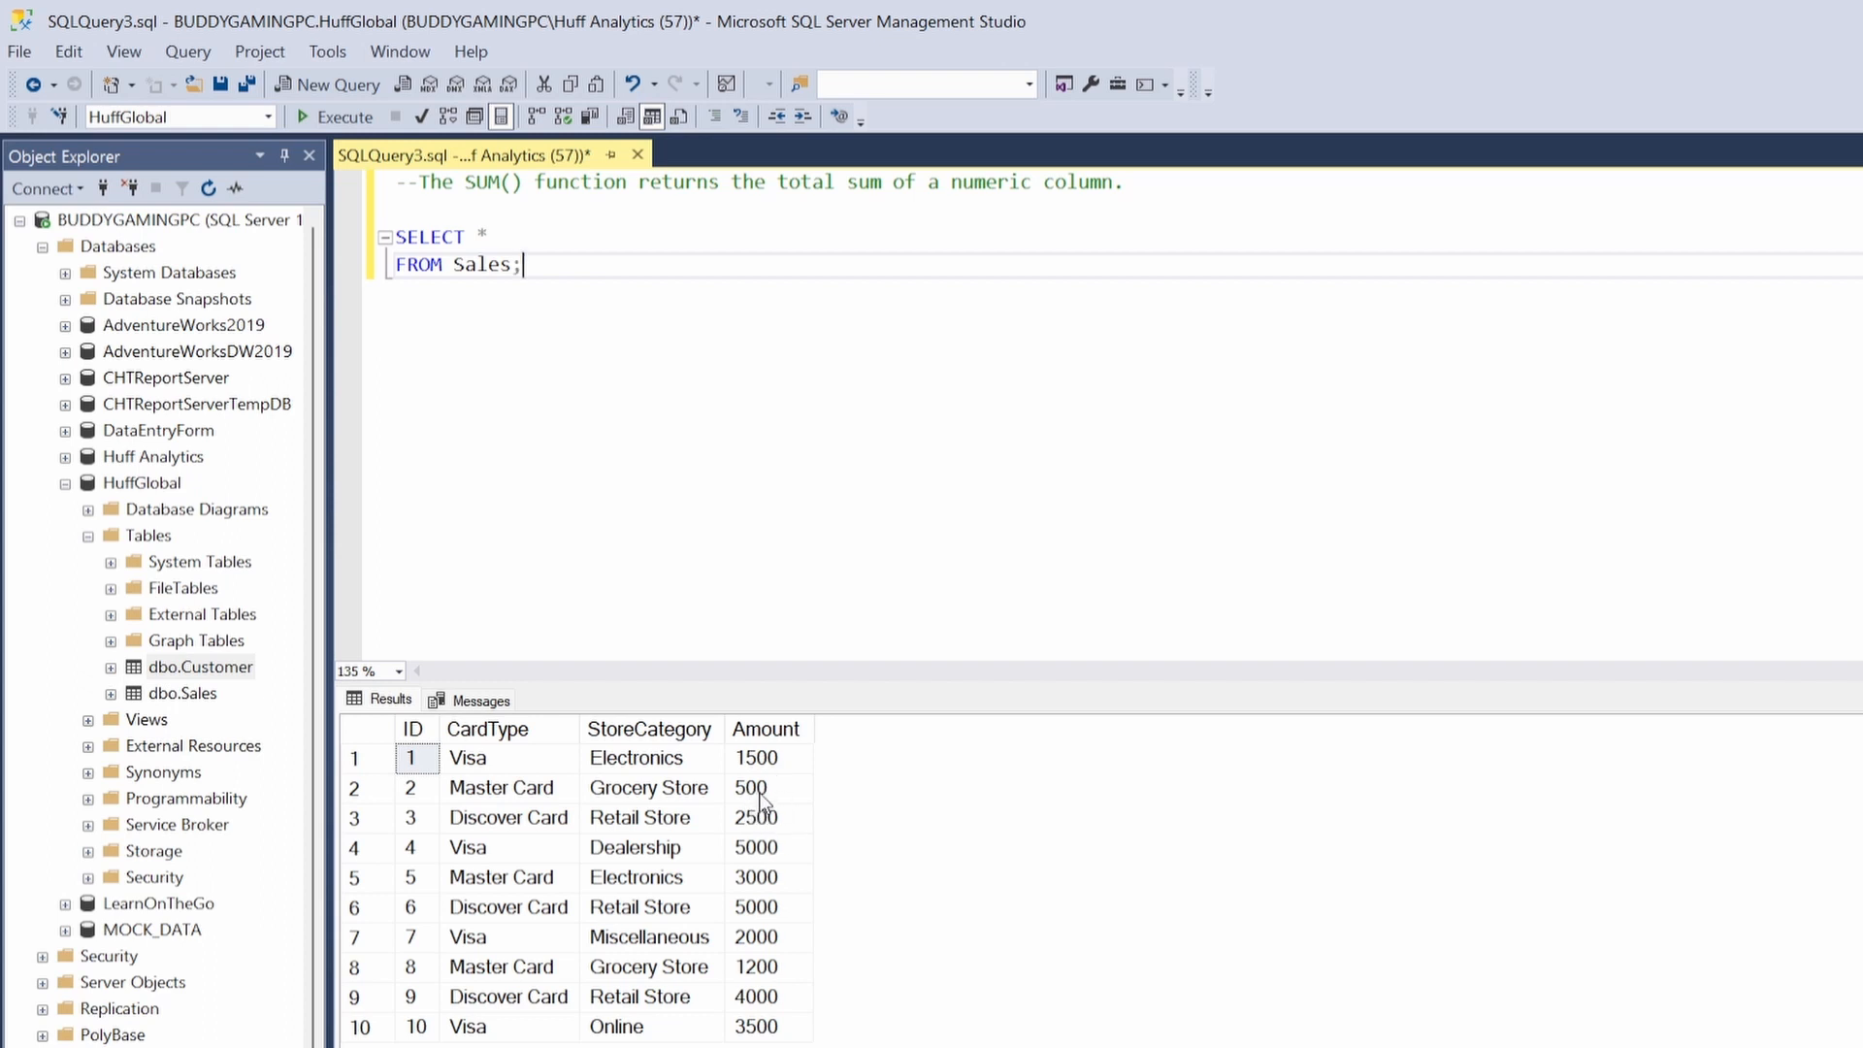
pyautogui.moveTo(757, 920)
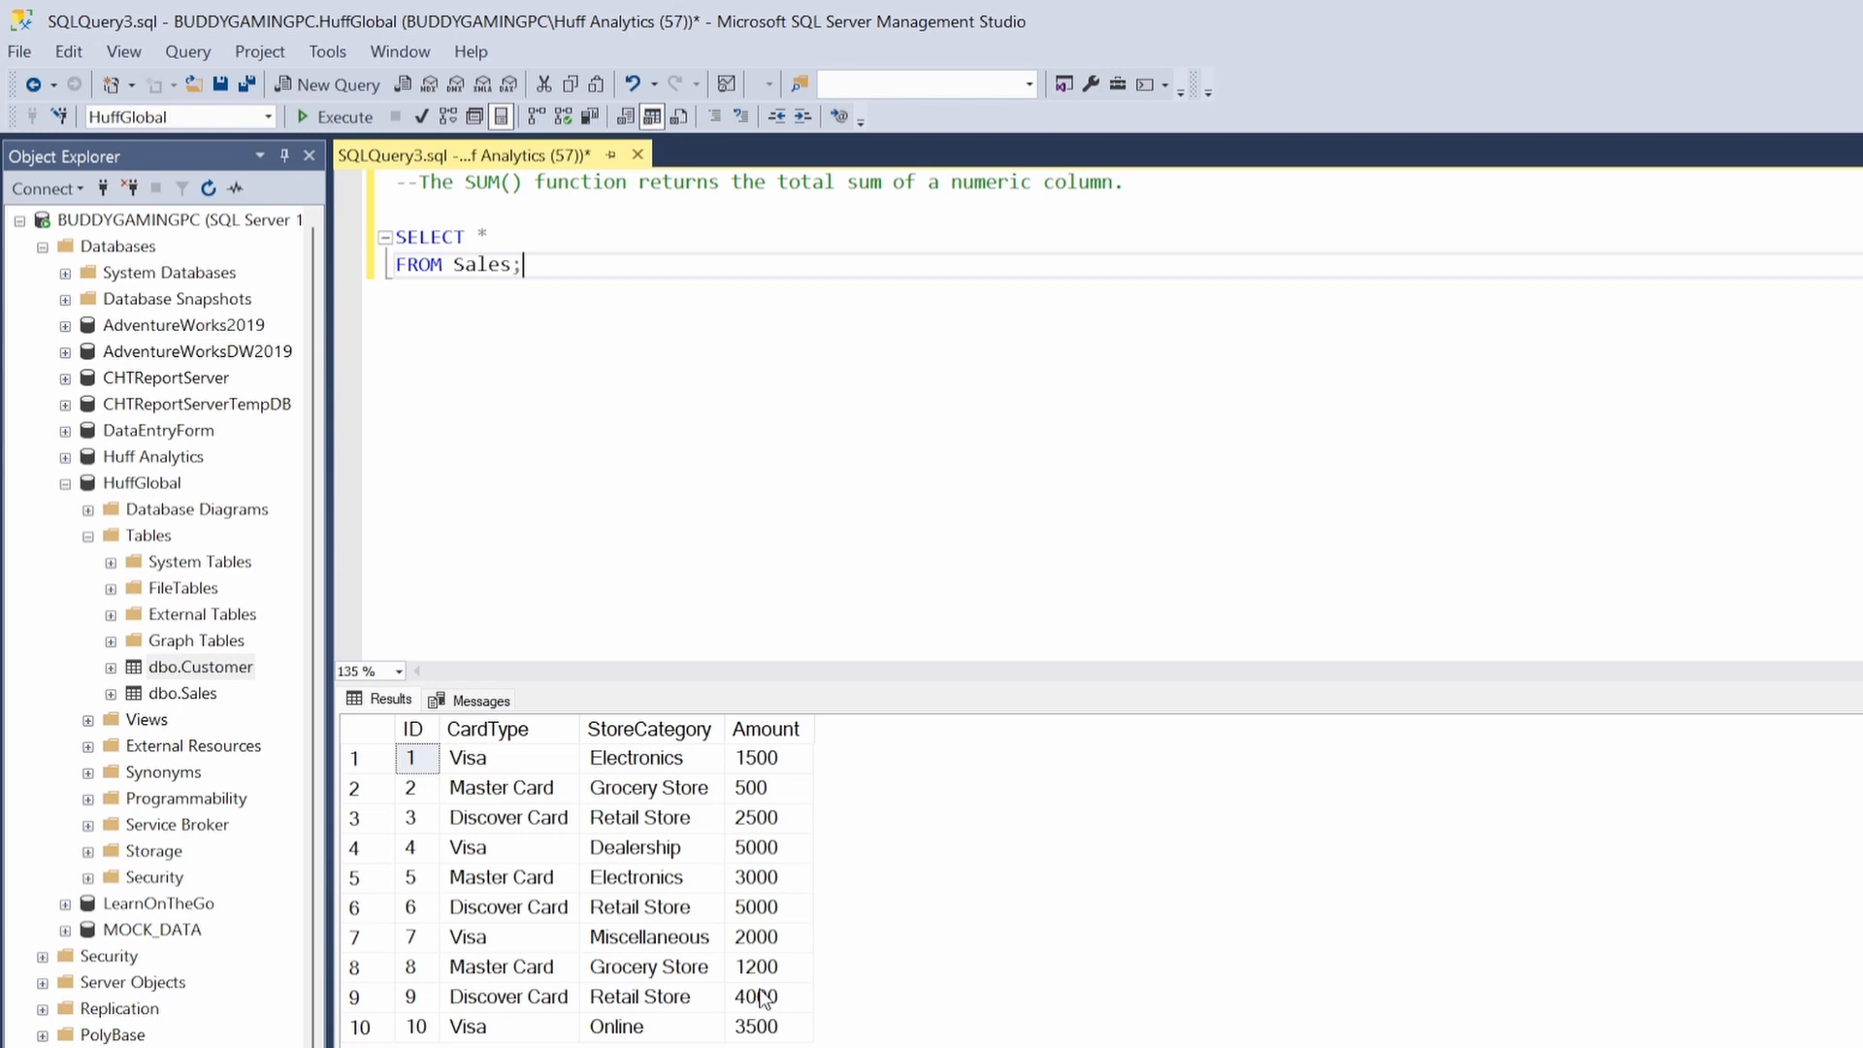
# - Write a second query SELECT SUM(Amount) FROM Sales; below the first, fixing the SELECT typo
pyautogui.write('SL')
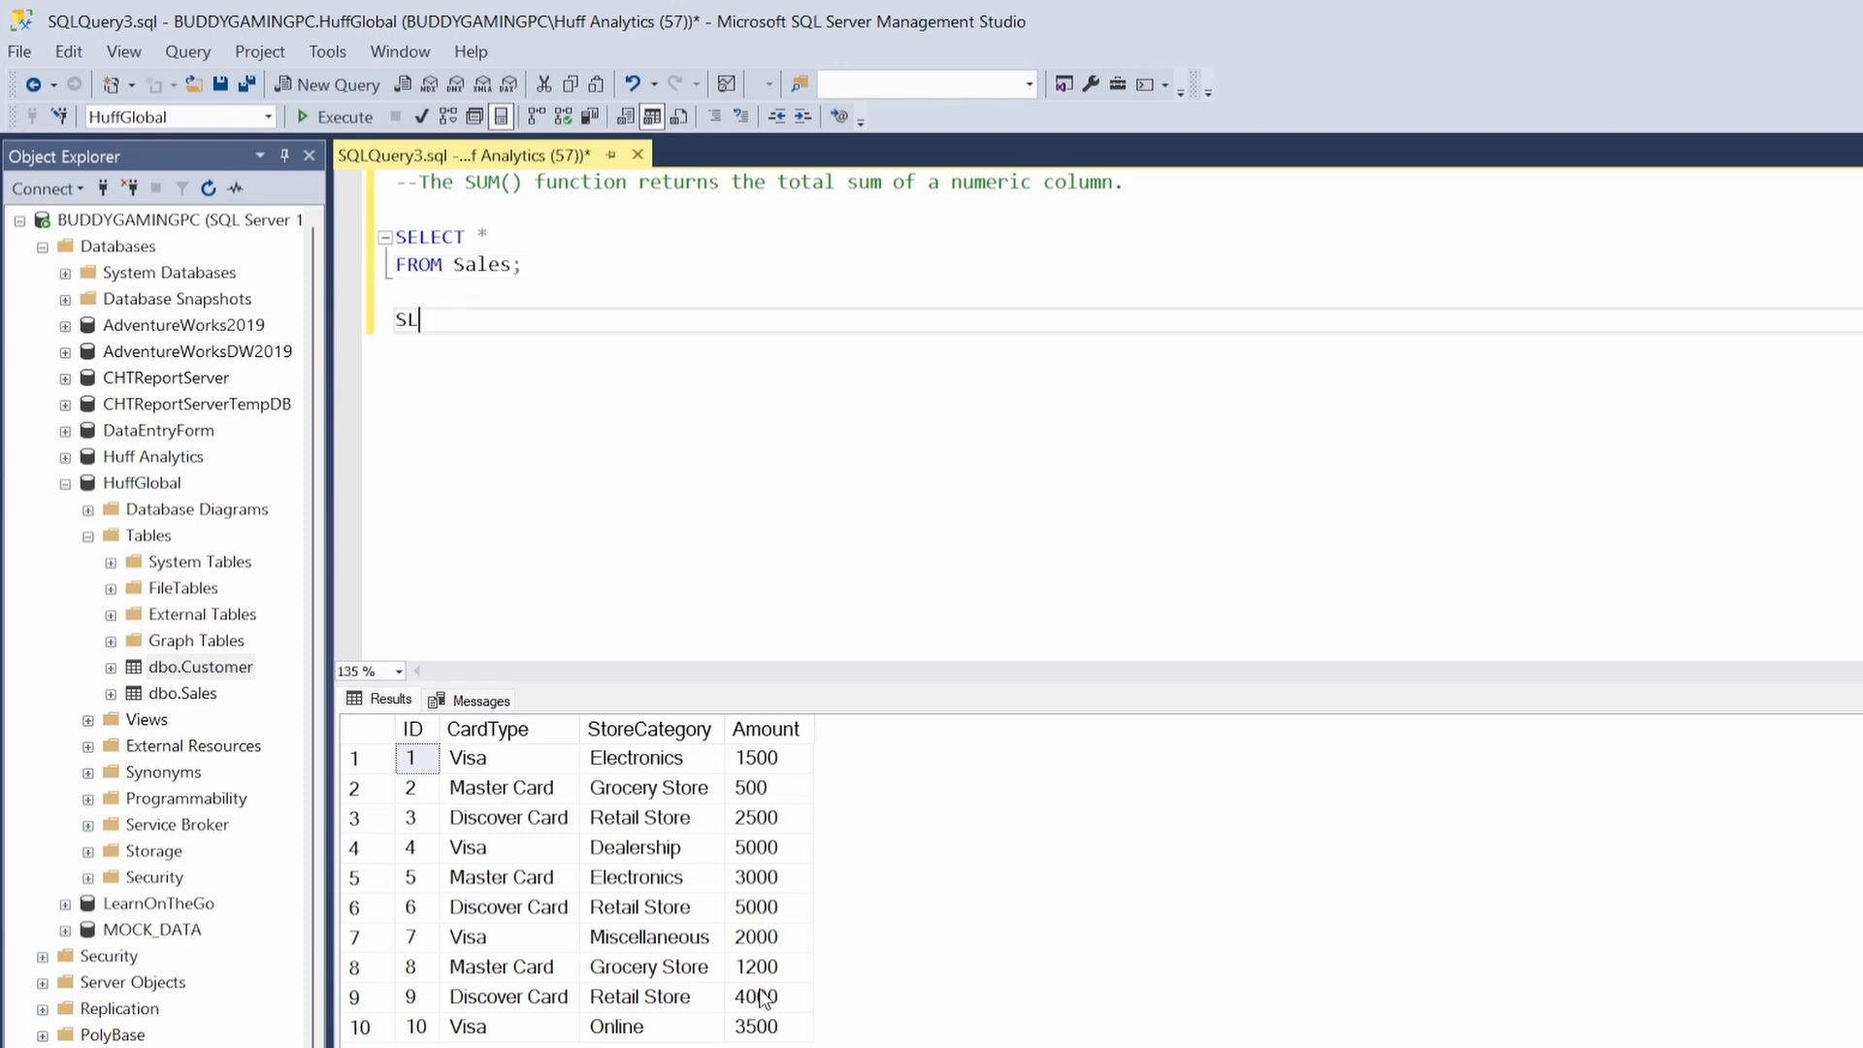
pyautogui.write('ELCT')
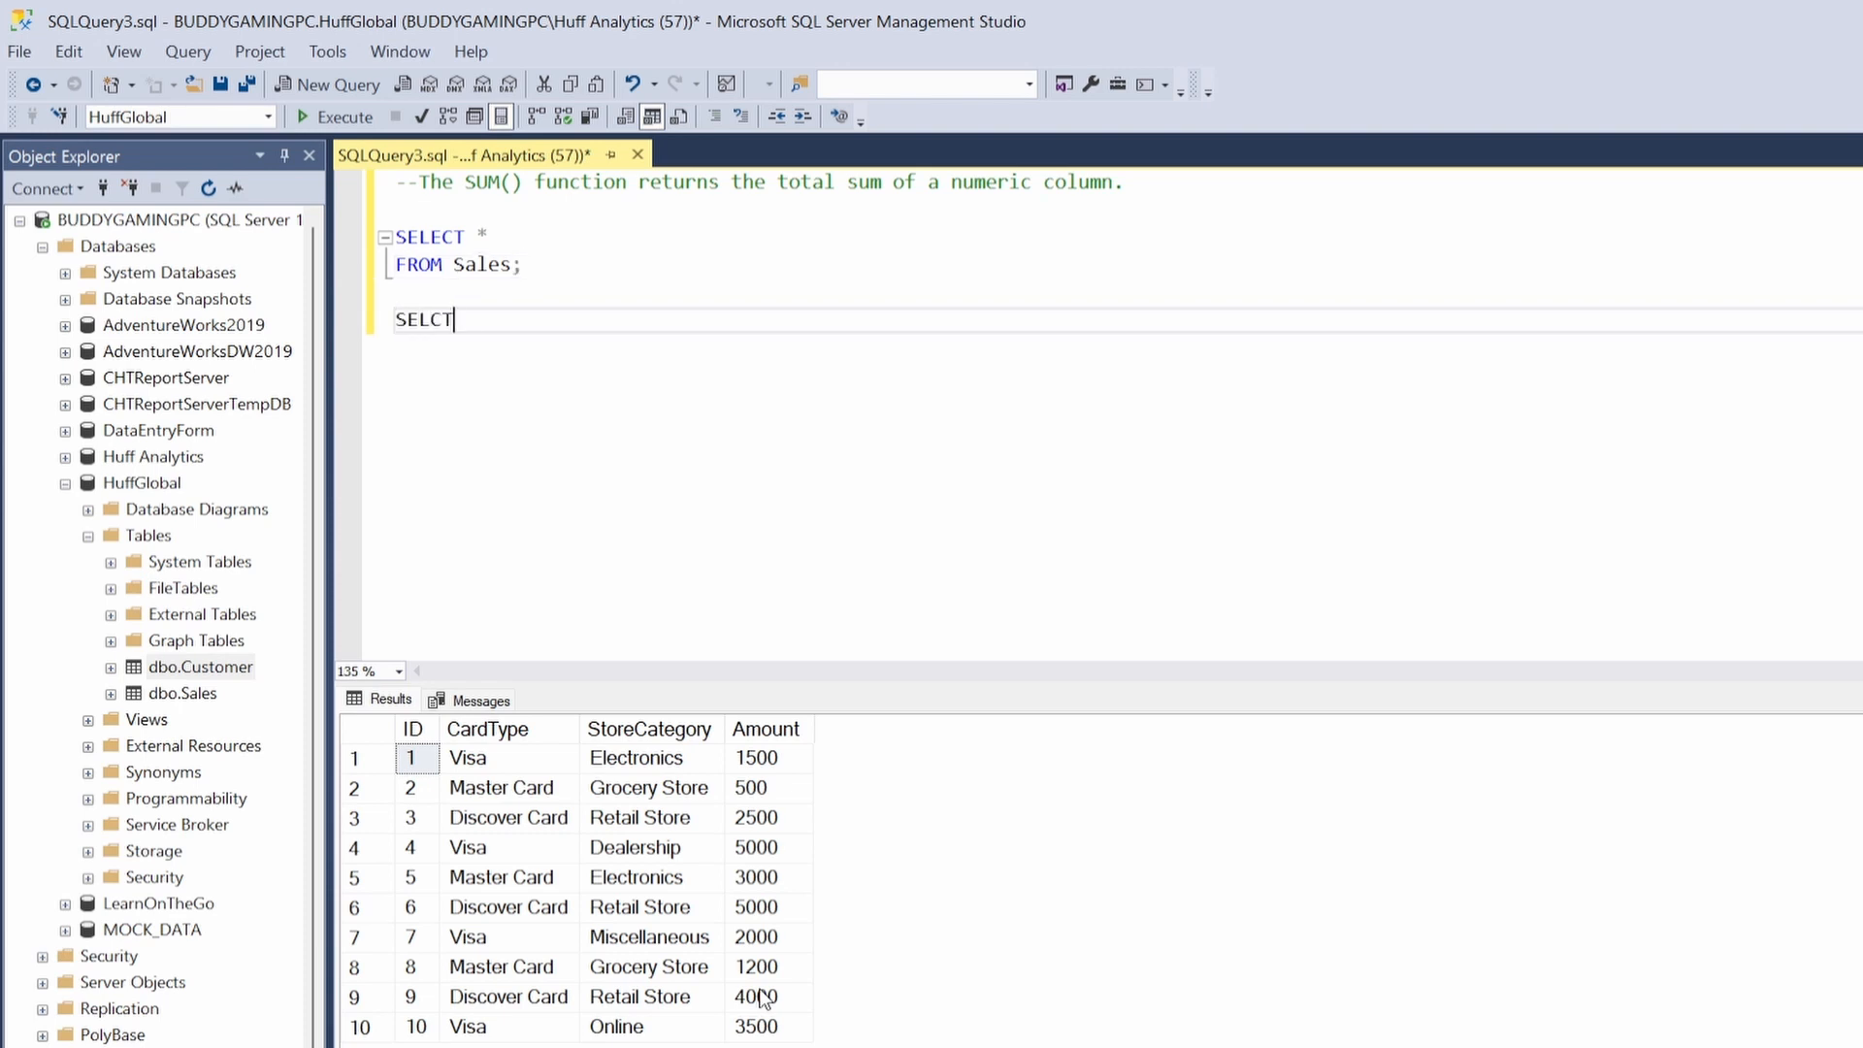
pyautogui.press('Backspace')
pyautogui.write('ECT SUM')
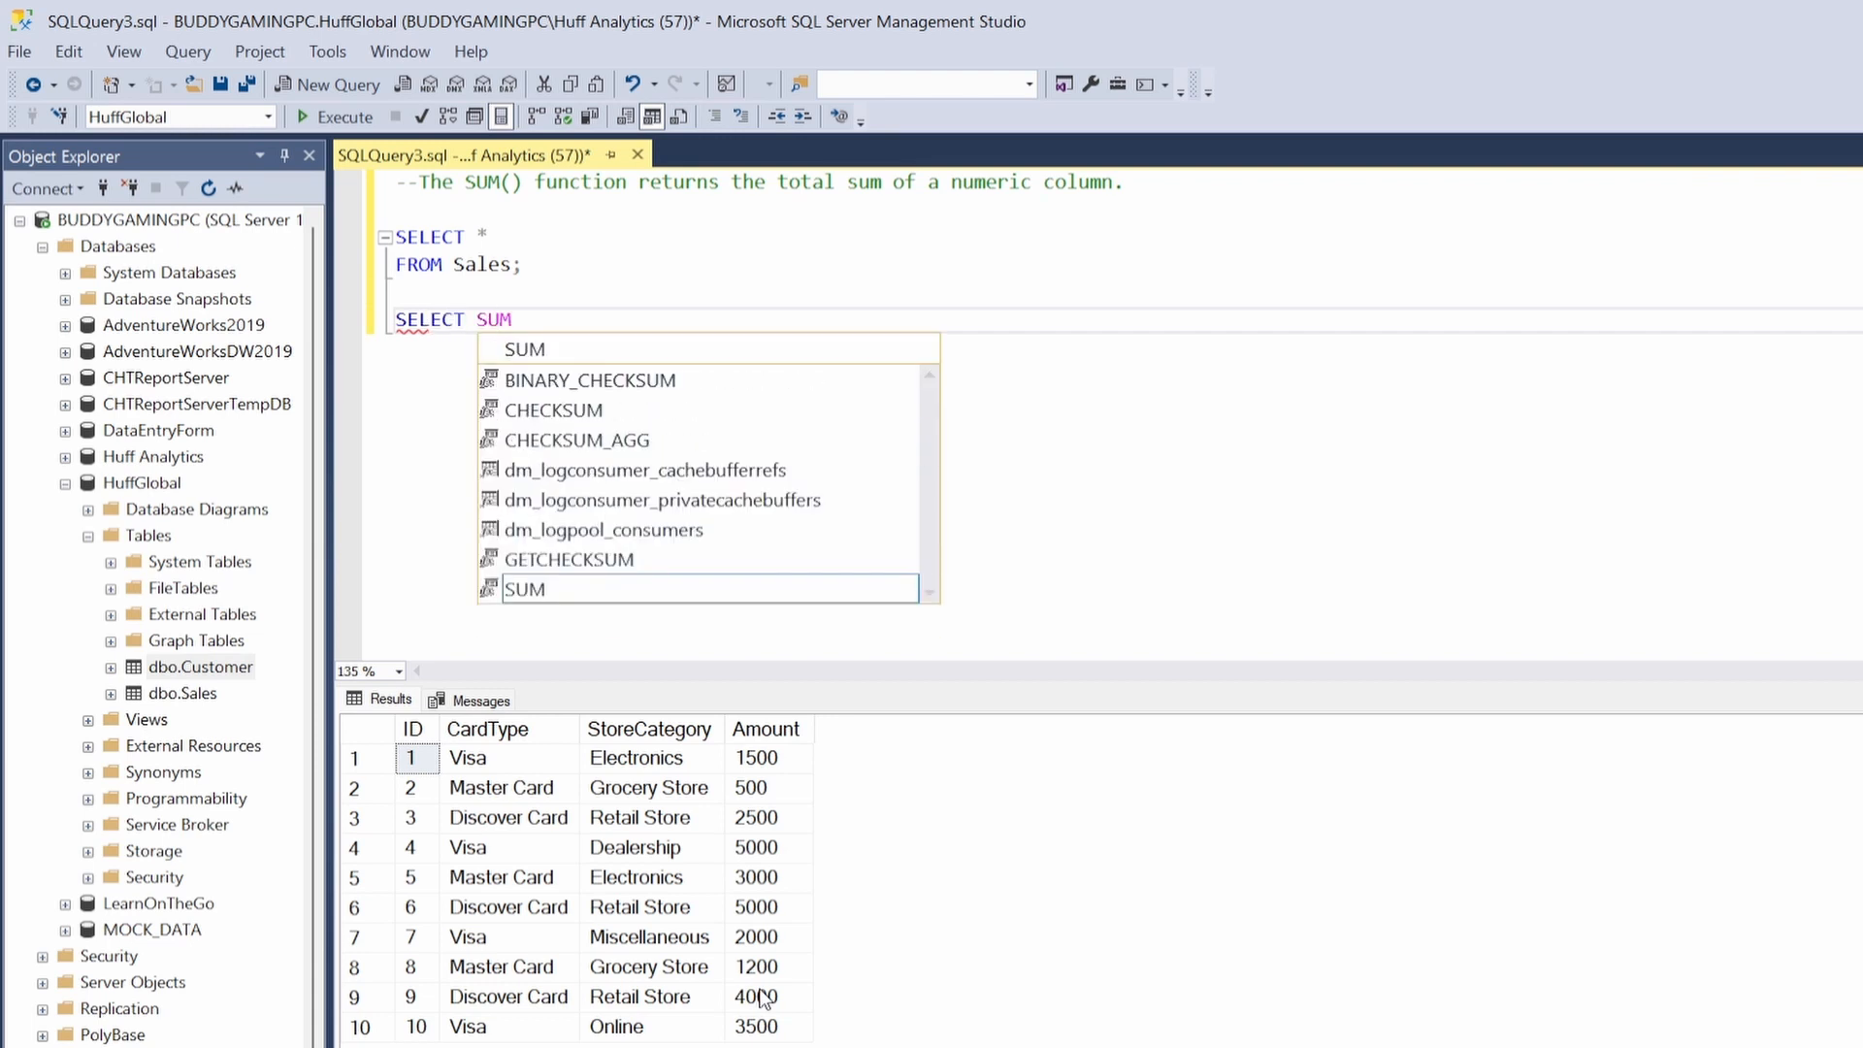
pyautogui.write('()')
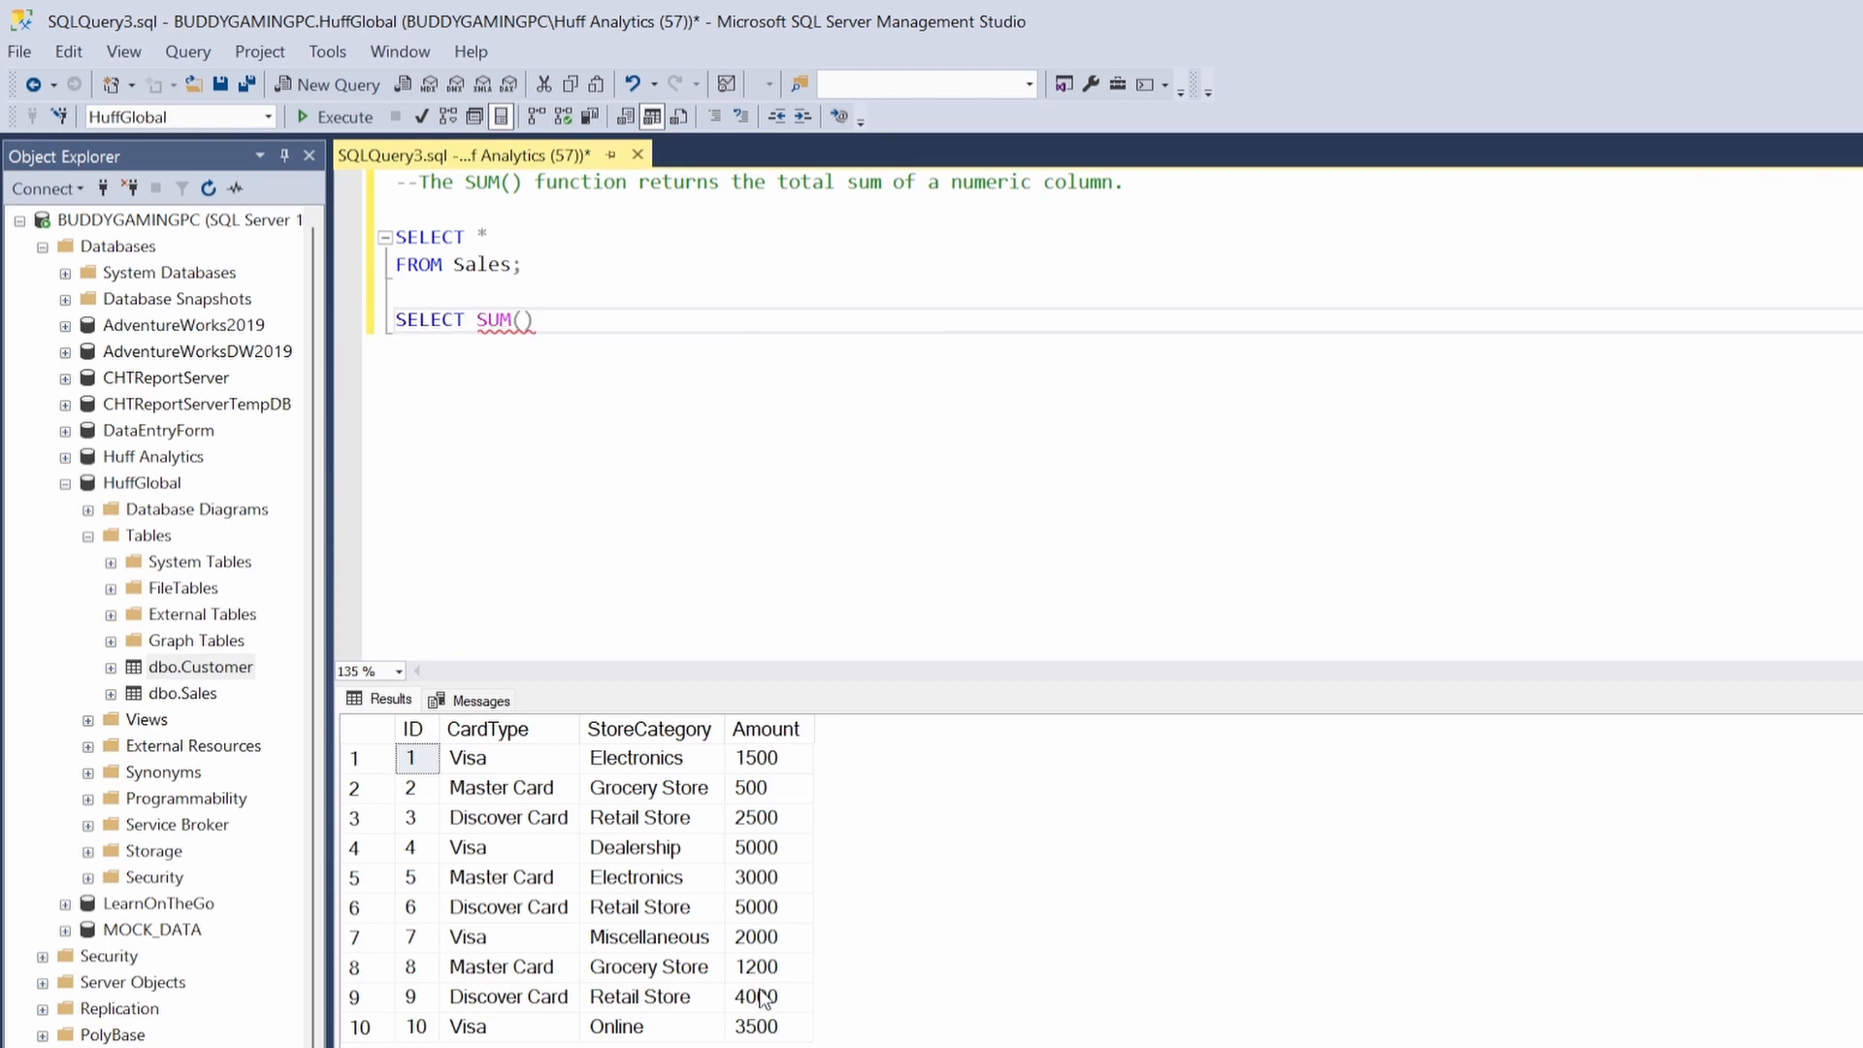
pyautogui.write('Amount')
pyautogui.write('FROM S')
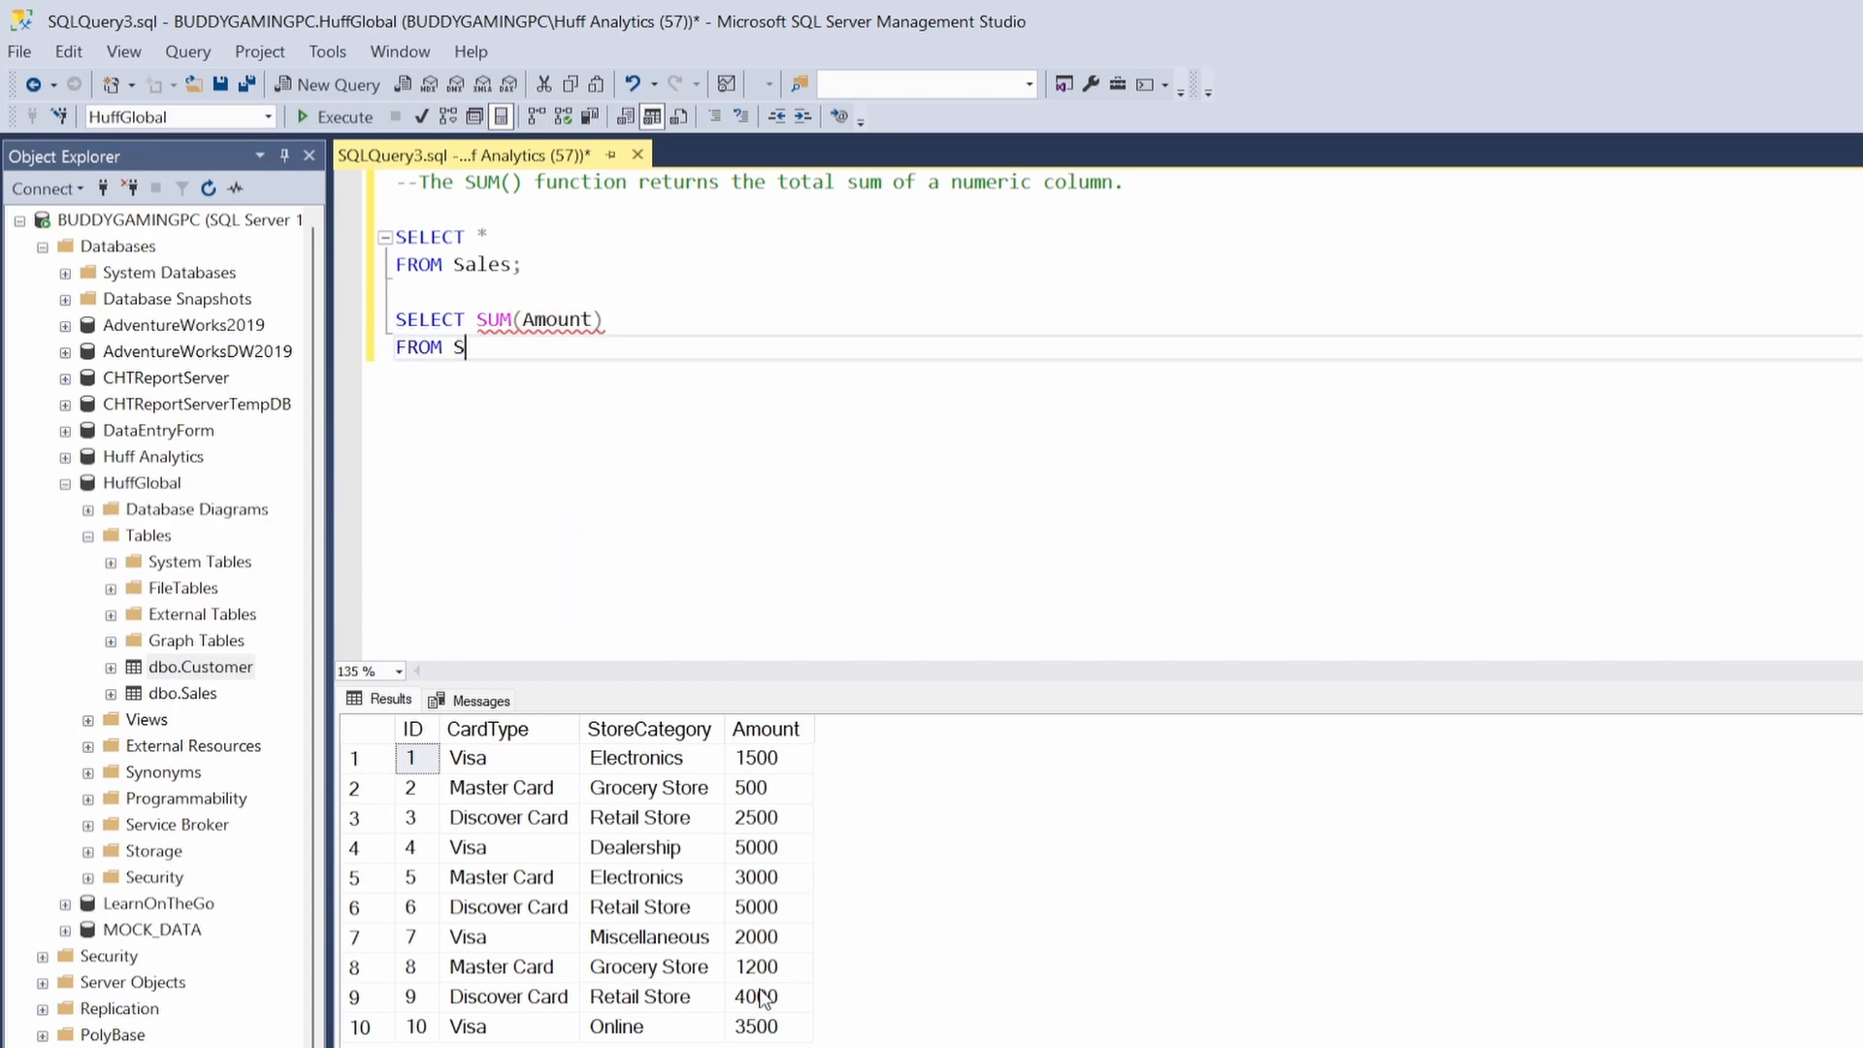
pyautogui.write('ales;')
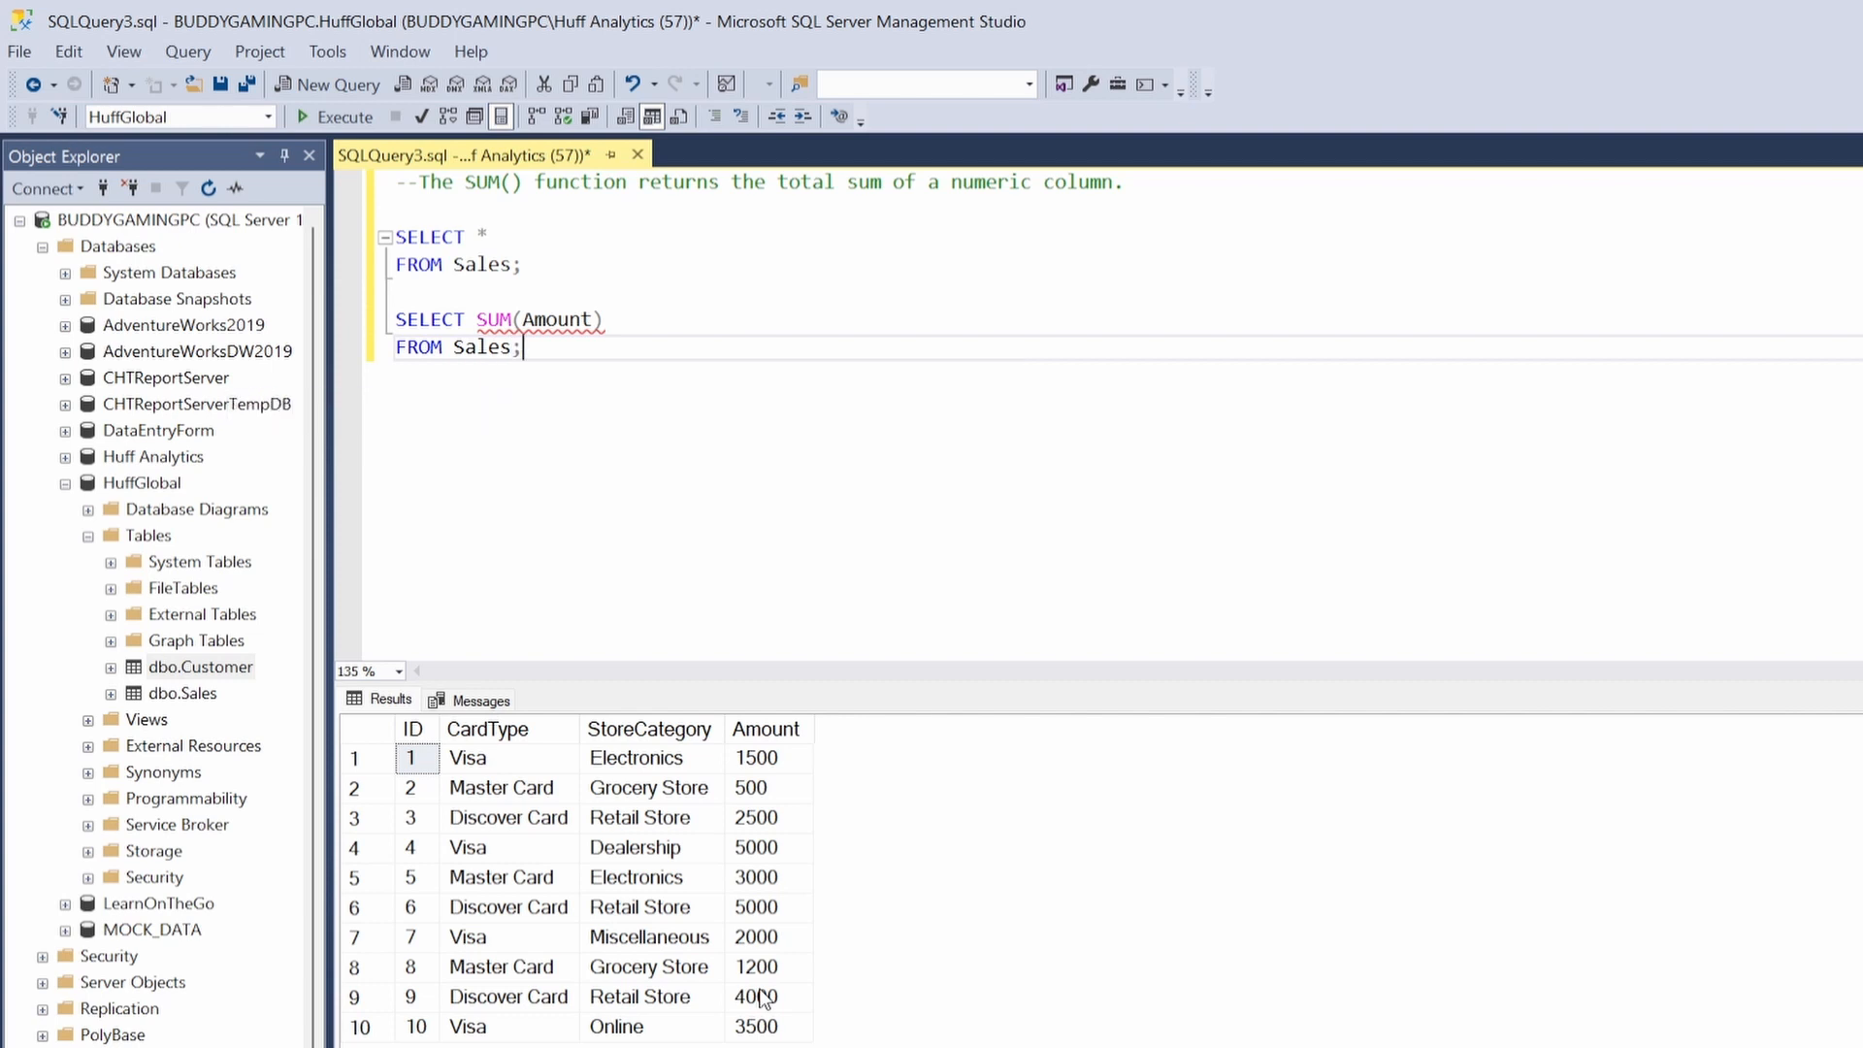
# - Execute only the SUM(Amount) query, returning a single unnamed total of 28200
pyautogui.moveTo(396, 318); pyautogui.dragTo(523, 348)
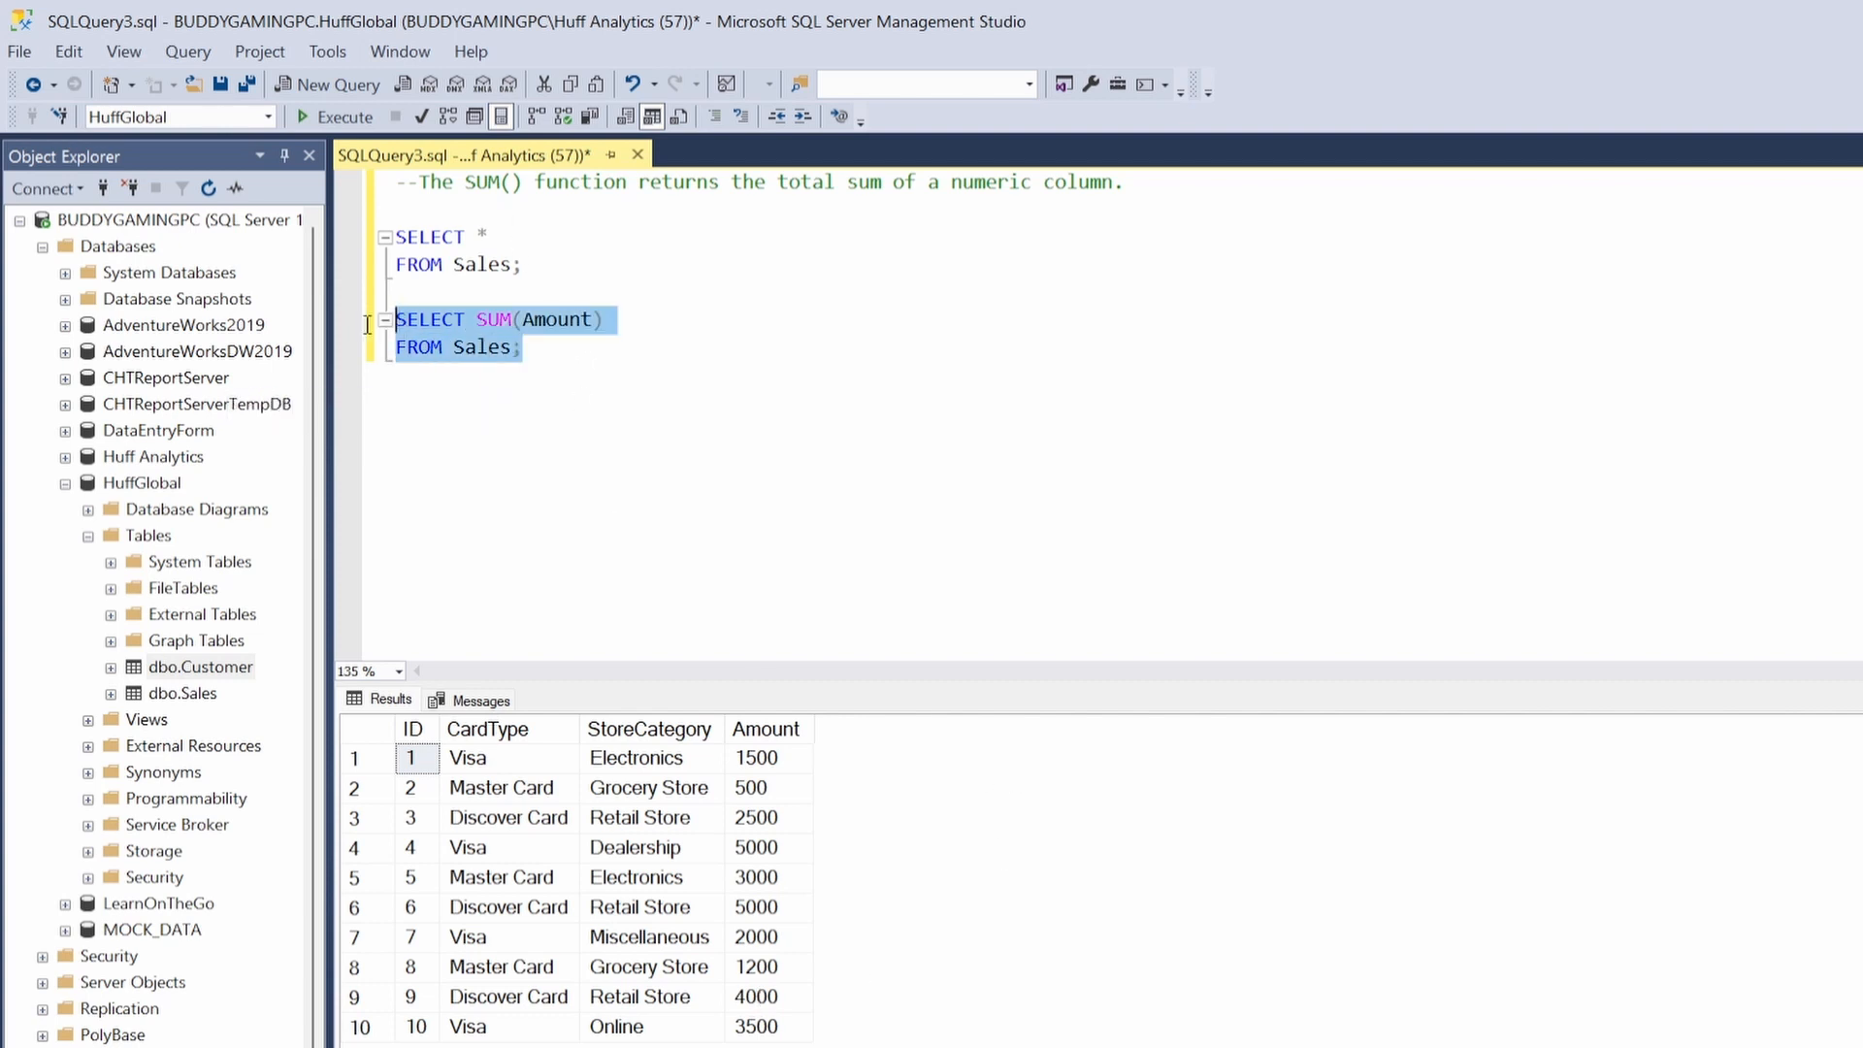
pyautogui.click(335, 116)
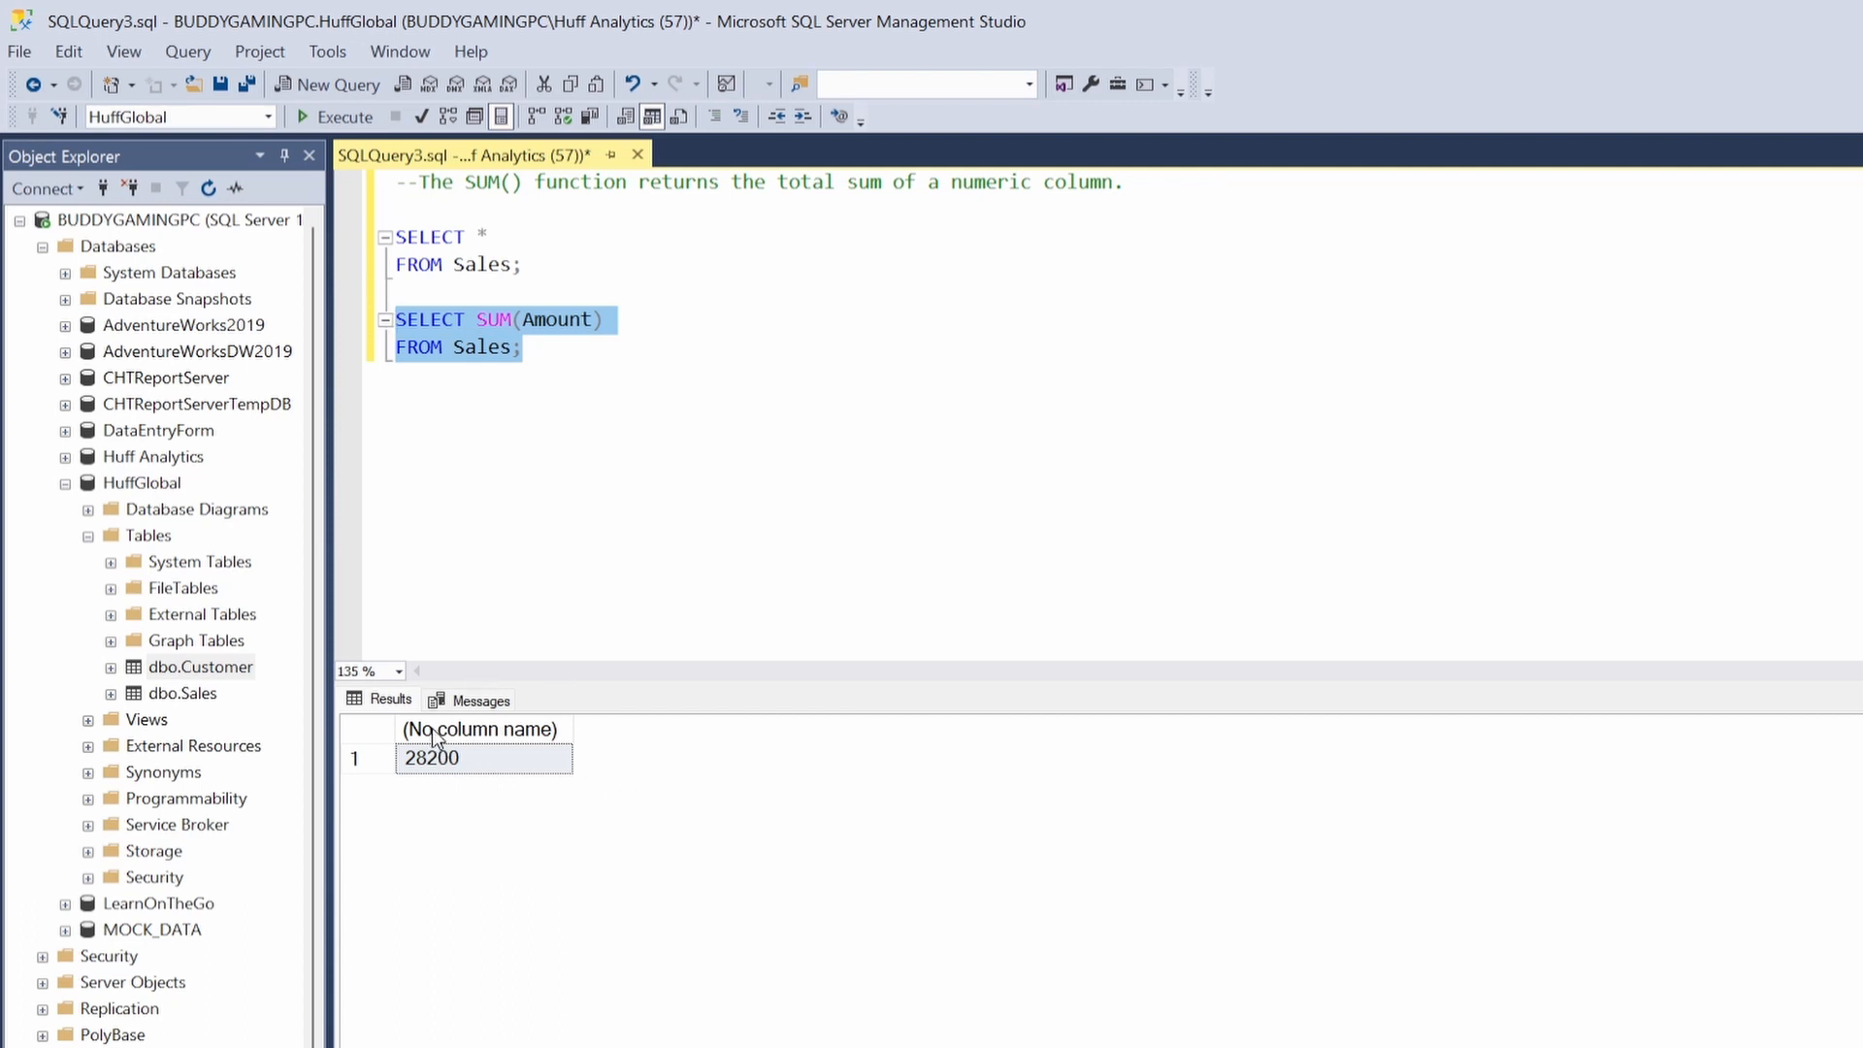
pyautogui.click(661, 318)
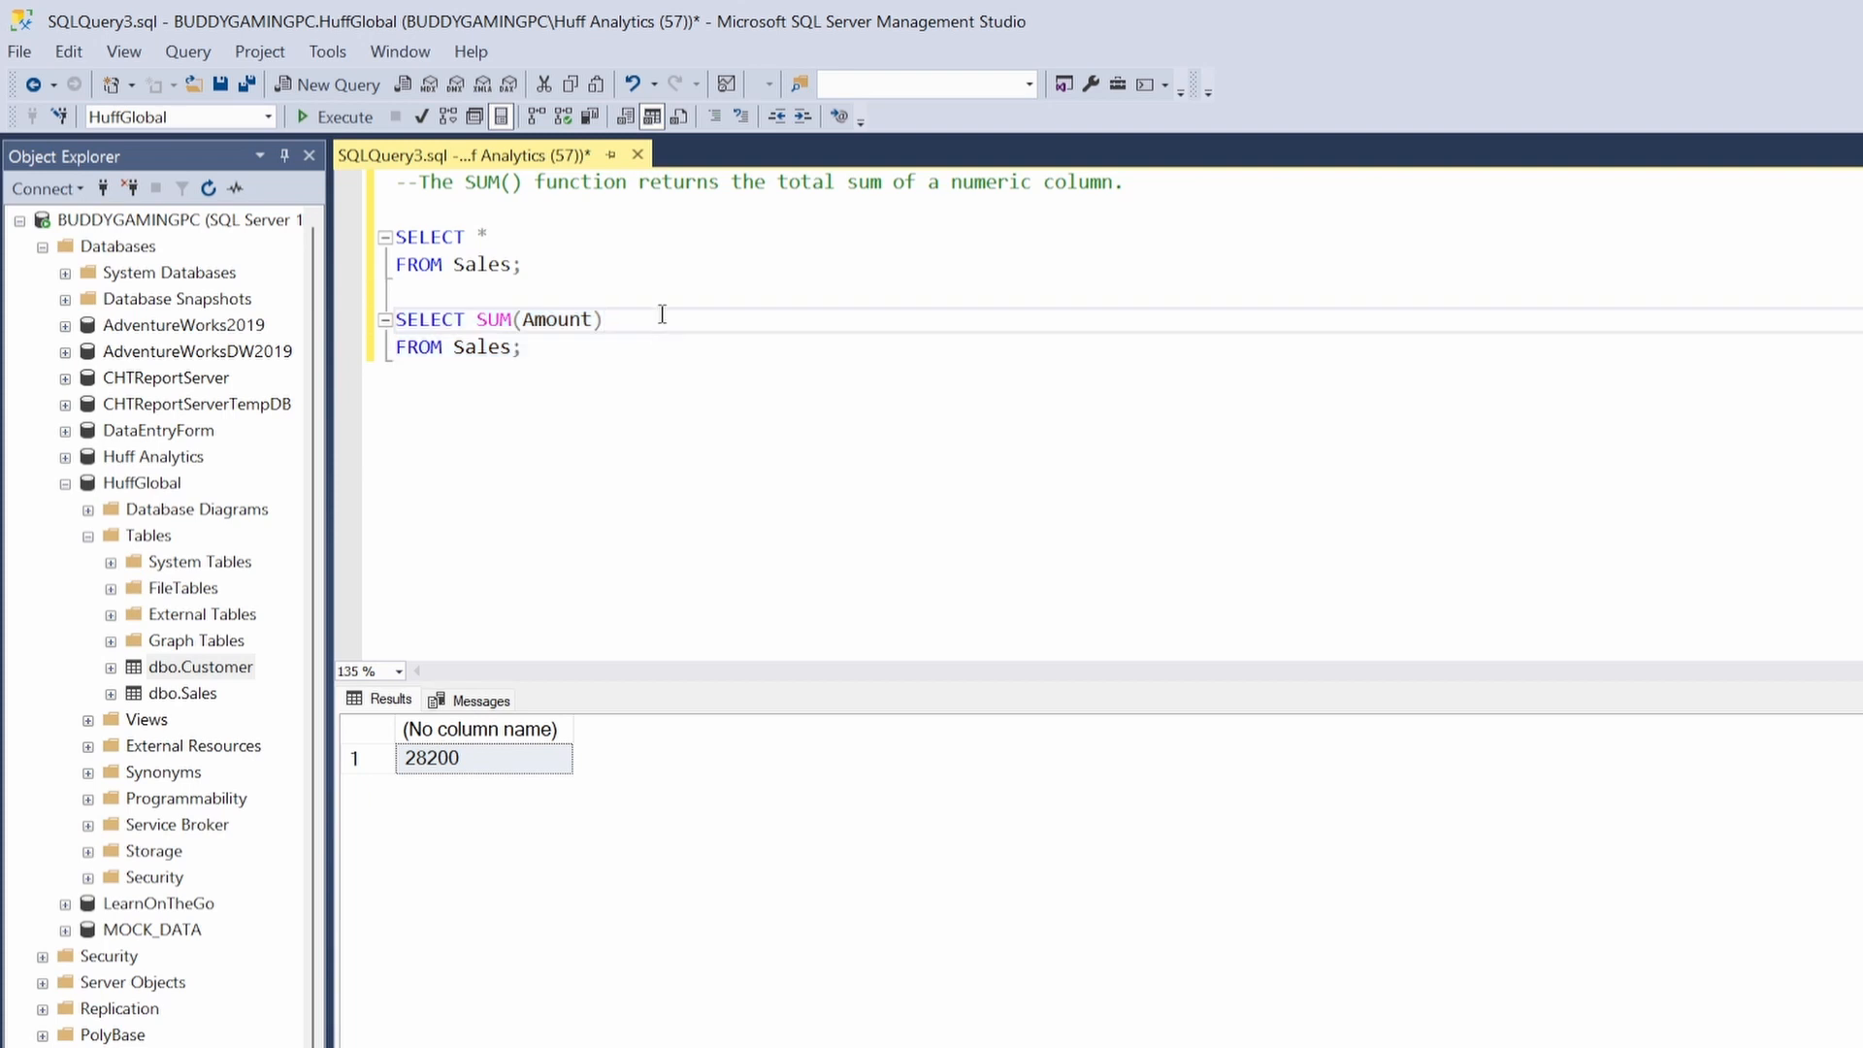
# - Alias the sum as TOTAL and rerun the query, giving TOTAL = 28200
pyautogui.write('as')
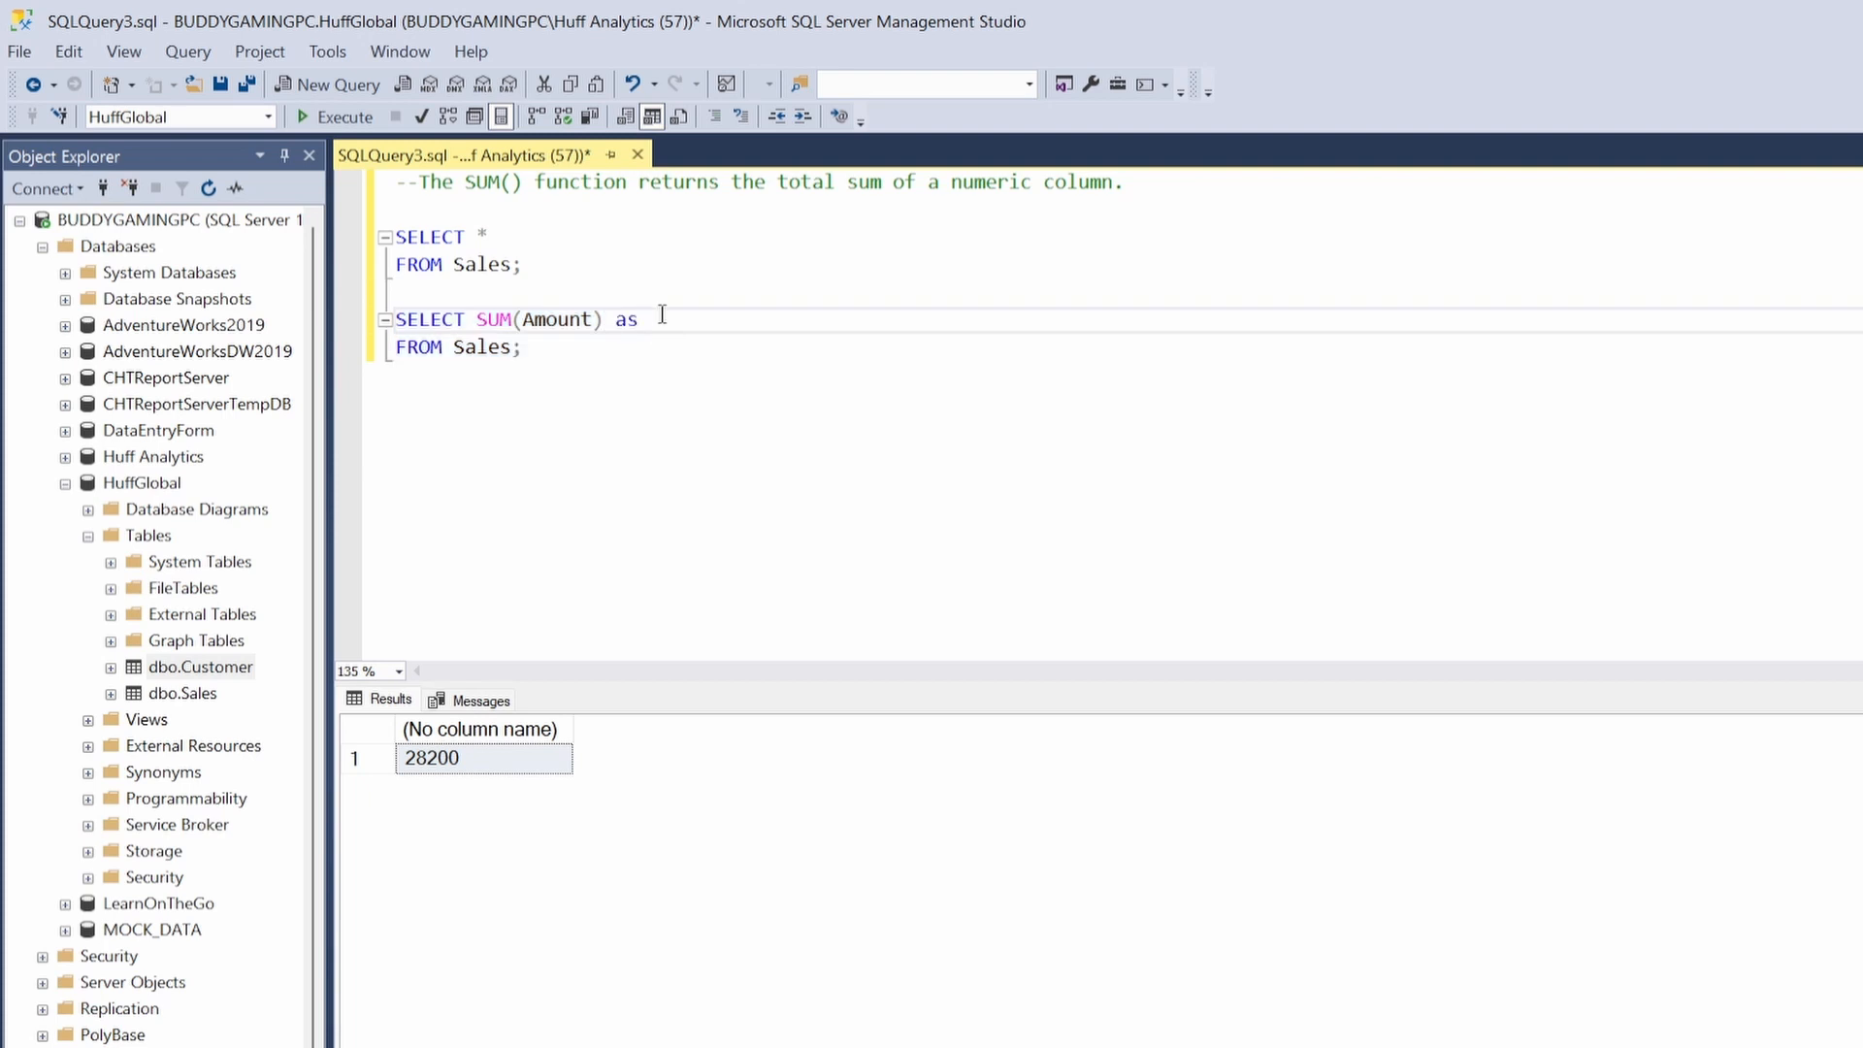
pyautogui.write('To')
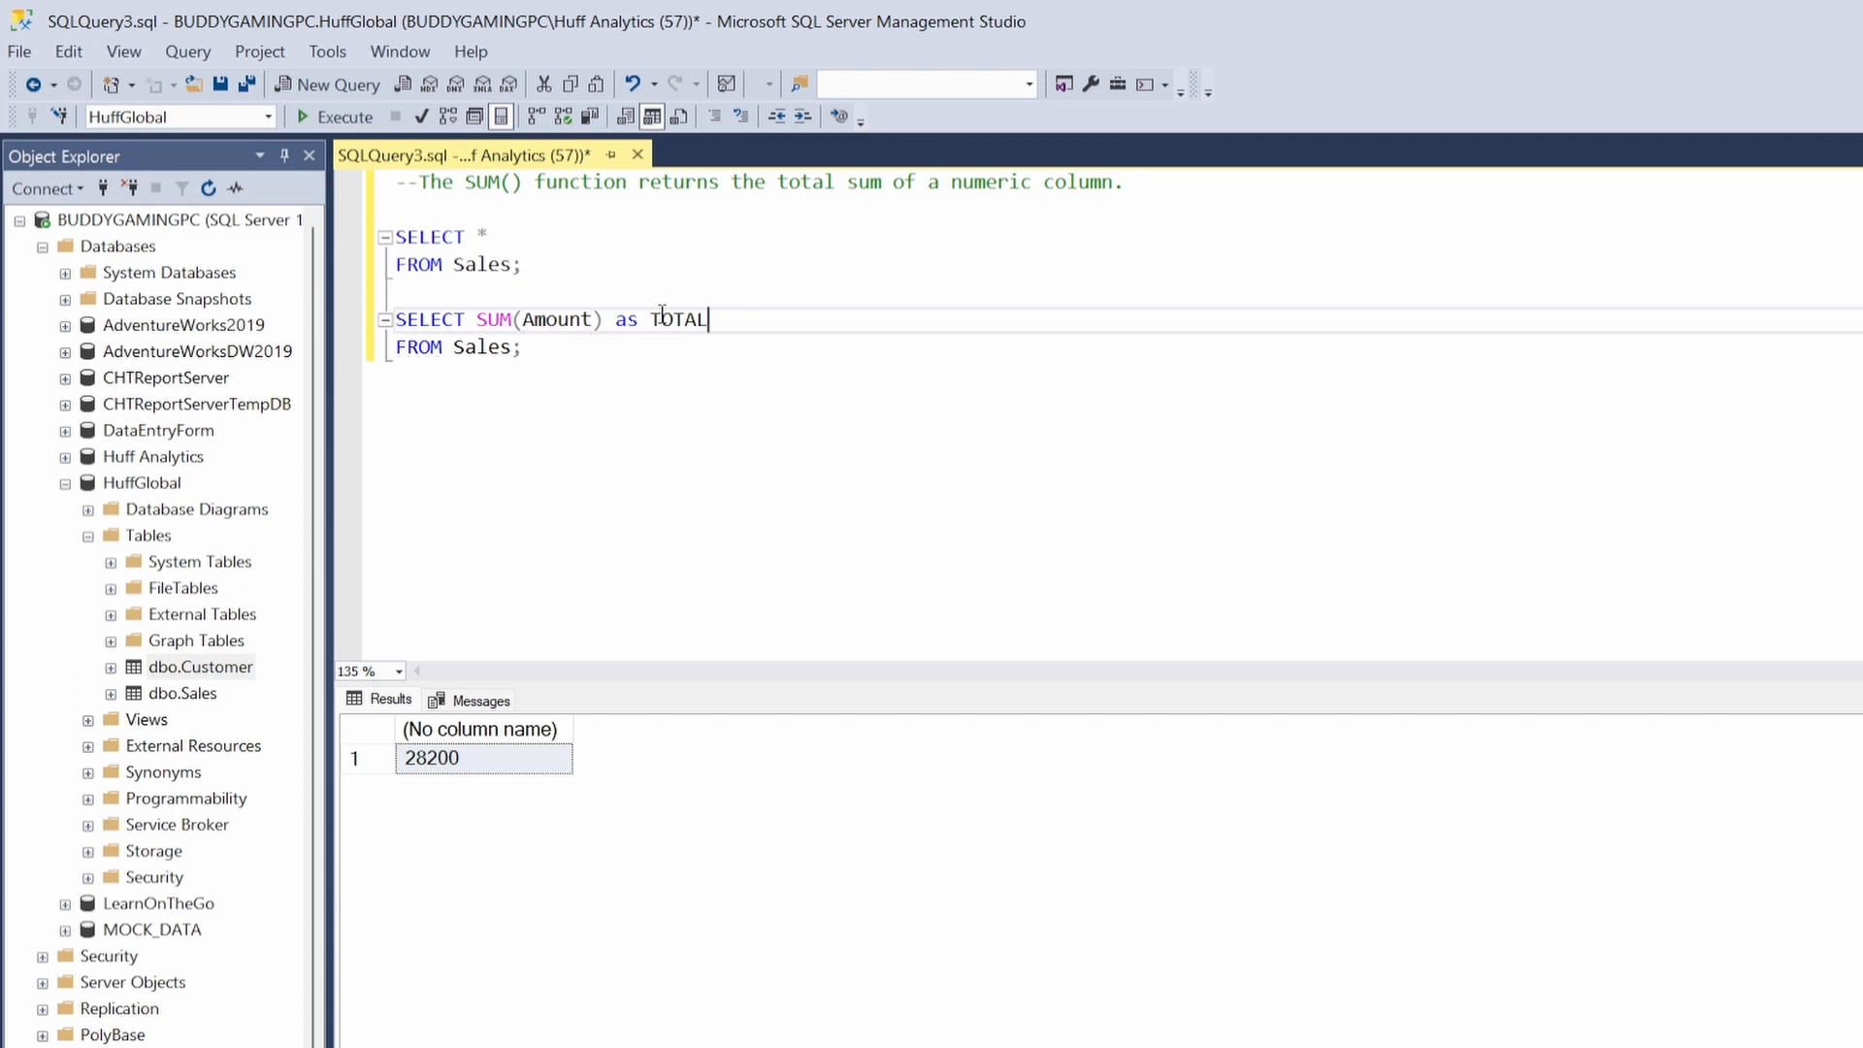
pyautogui.moveTo(395, 318); pyautogui.dragTo(520, 346)
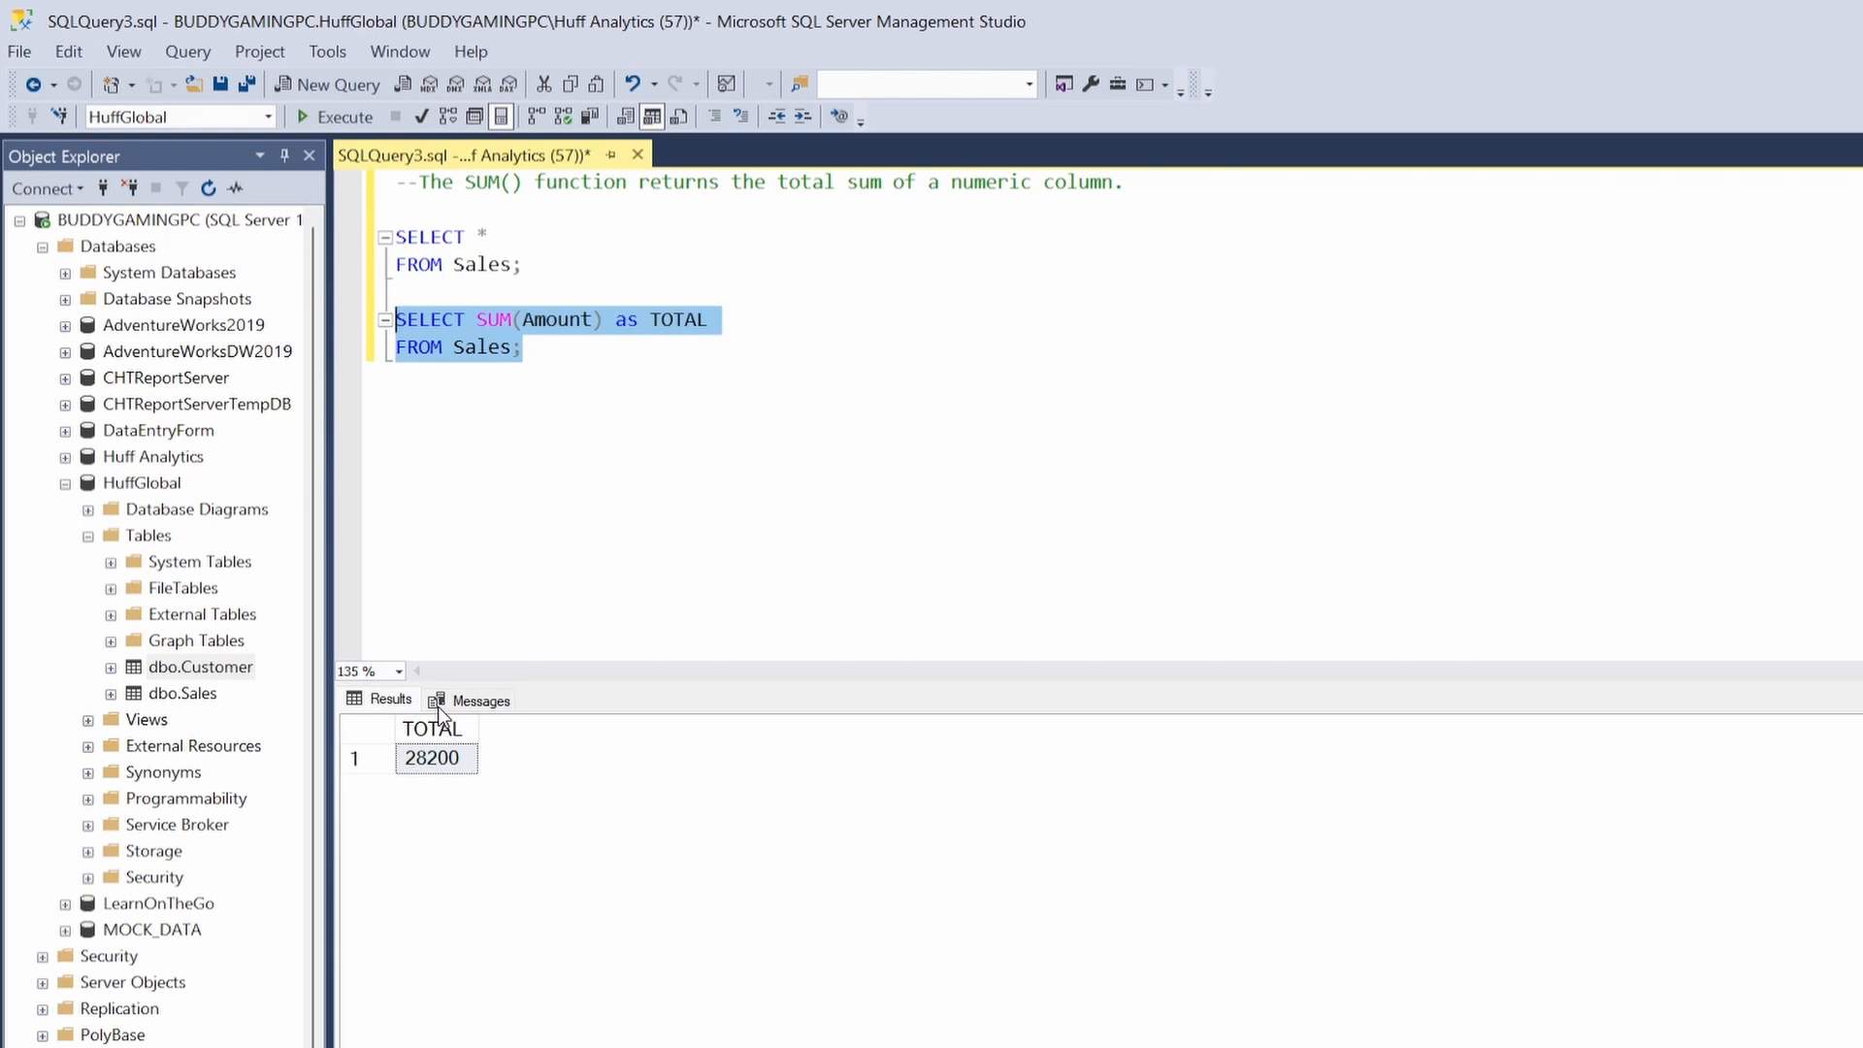
pyautogui.moveTo(514, 769)
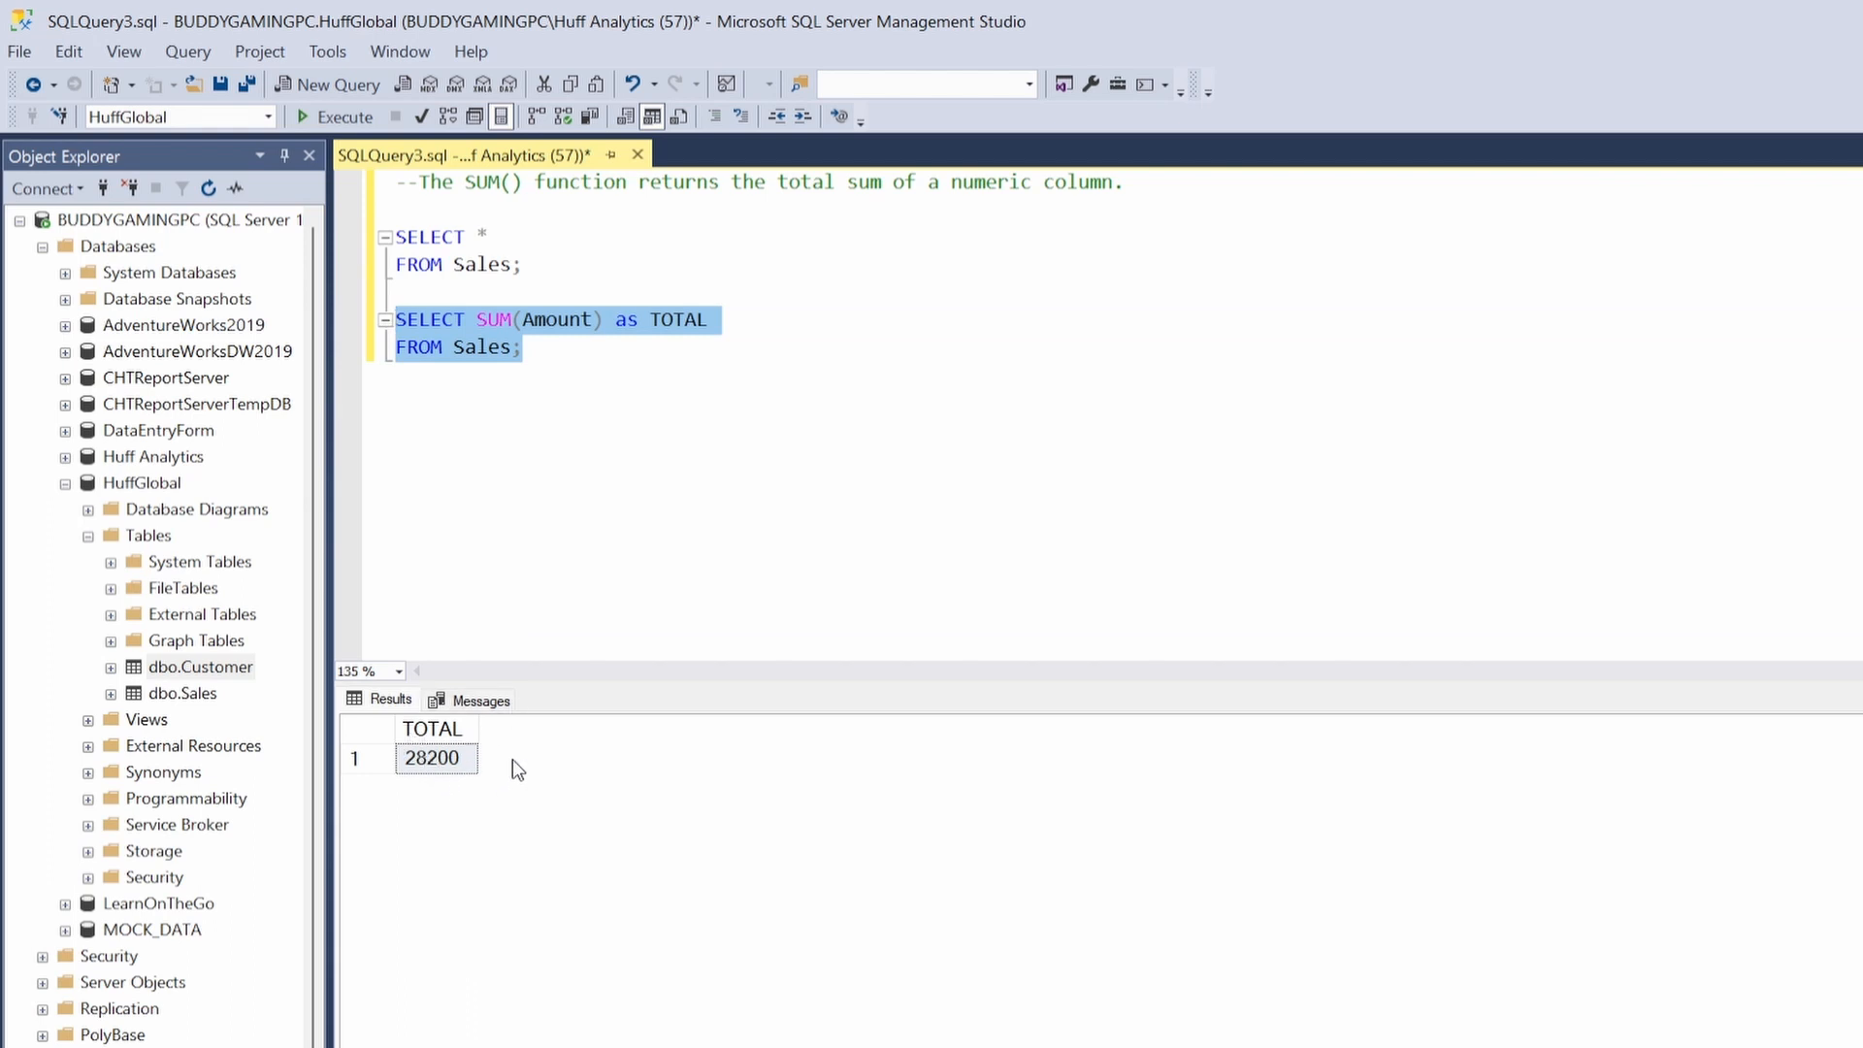